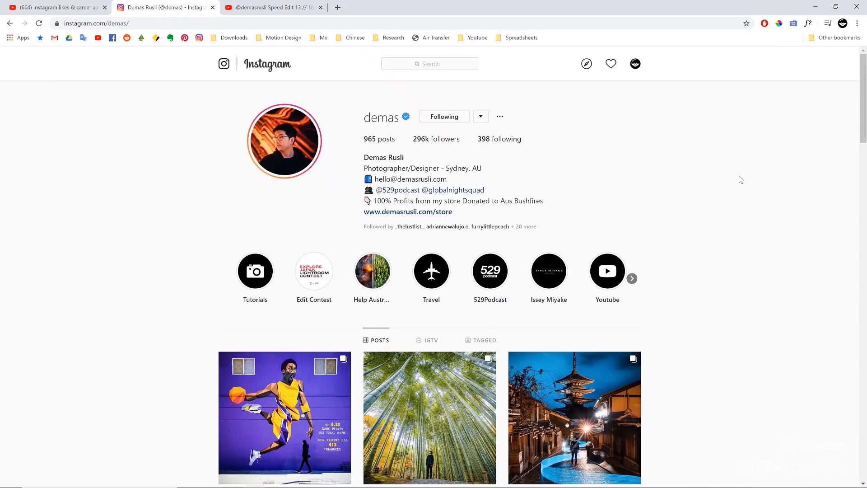
Switch from the Instagram profile to the photographer's YouTube channel Videos page.
{"action": "left_click", "coordinate": [574, 417]}
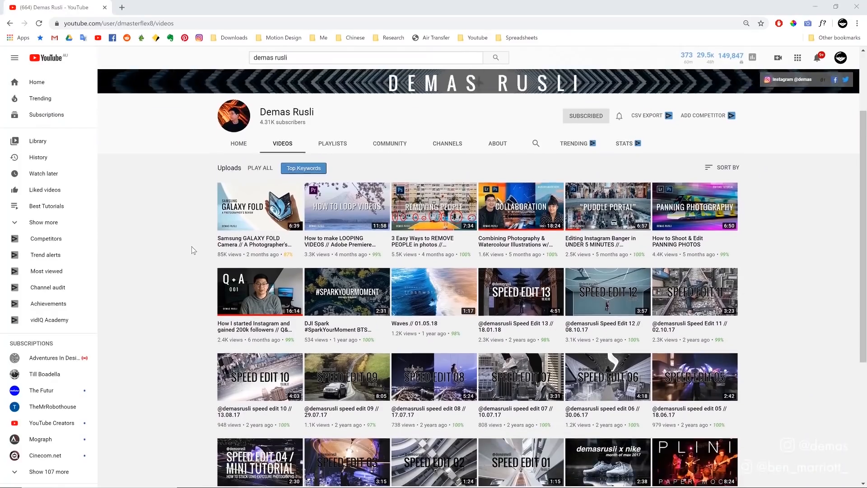
From the 529 Podcast channel's videos, play the illustrator-career episode and seek ahead.
{"action": "left_click", "coordinate": [608, 207]}
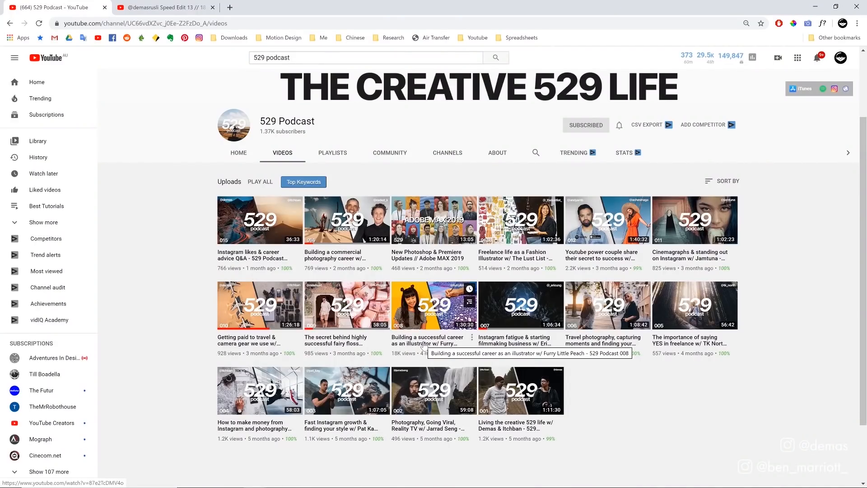
{"action": "left_click", "coordinate": [434, 305]}
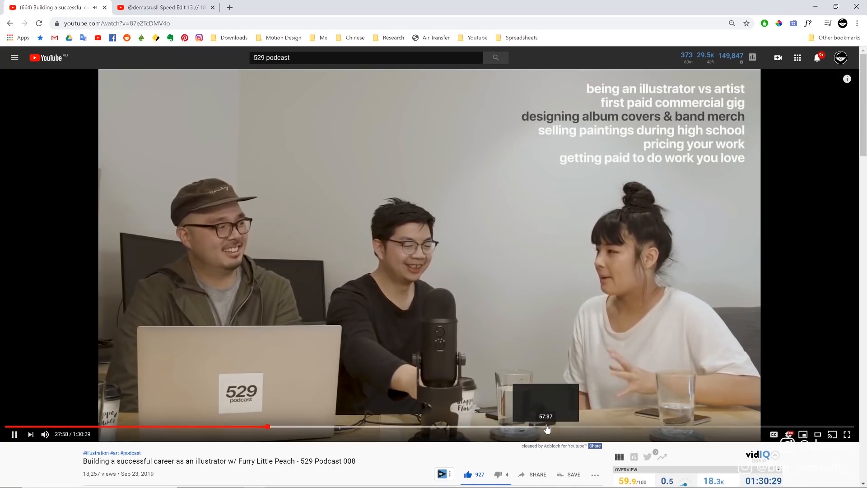
{"action": "left_click", "coordinate": [544, 426]}
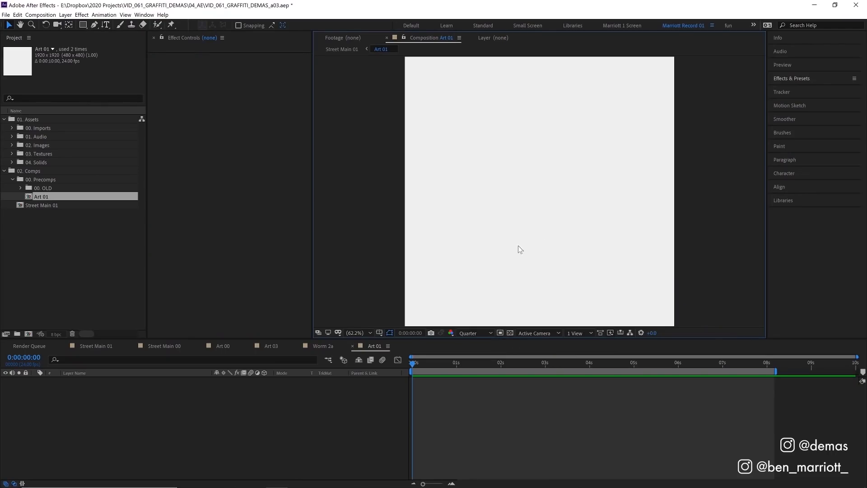
{"action": "mouse_move", "coordinate": [487, 262]}
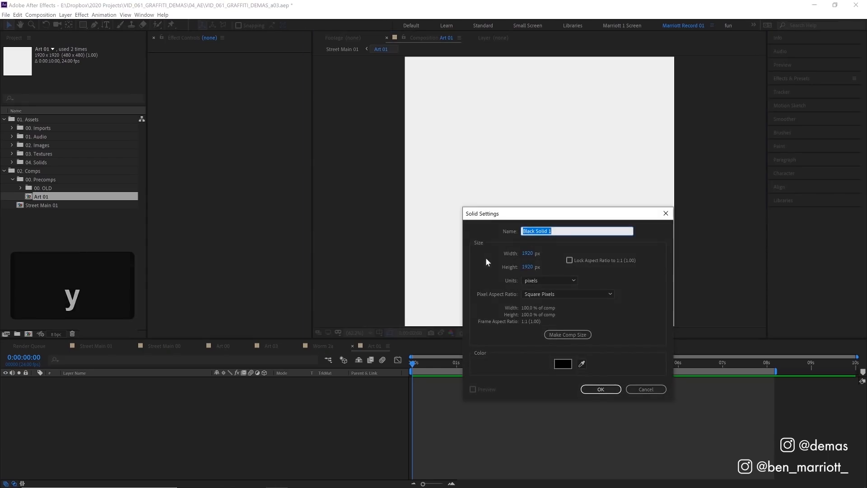
Create a 1920x1920 composition-sized solid as the starburst base.
{"action": "left_click", "coordinate": [600, 389]}
{"action": "type", "text": "radio"}
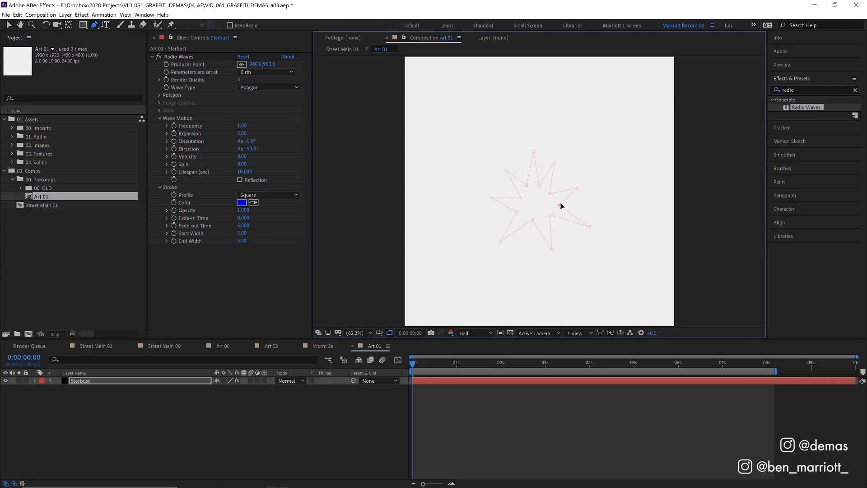
Set Radio Waves Wave Type to Mask so the waves follow the drawn star mask.
{"action": "left_click", "coordinate": [268, 87]}
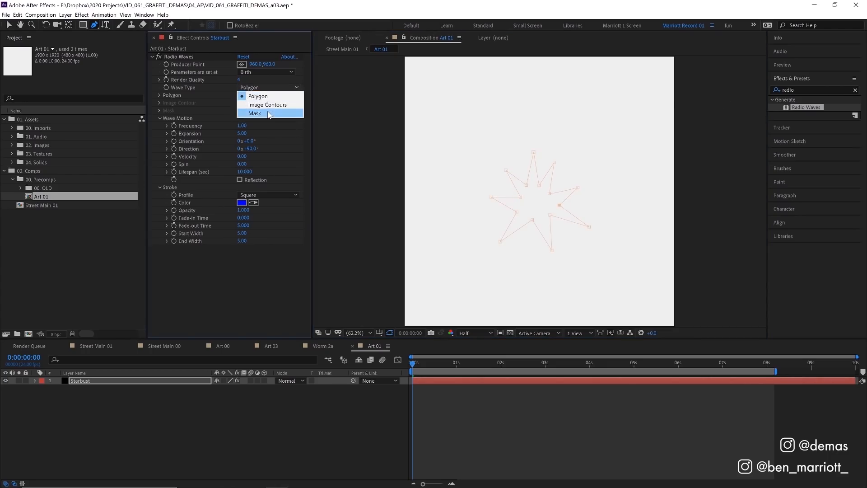
{"action": "left_click", "coordinate": [255, 113]}
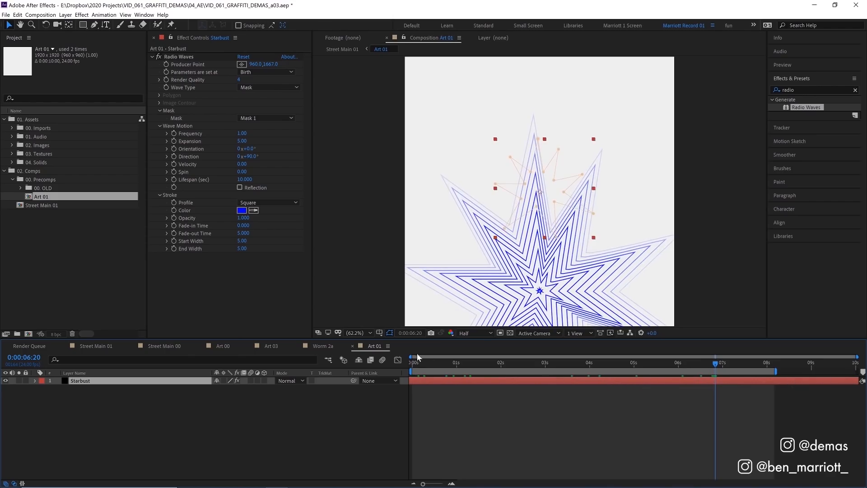
Set Radio Waves Lifespan to 124 and Frequency to 0.70, then begin changing the stroke colour.
{"action": "key", "text": "space"}
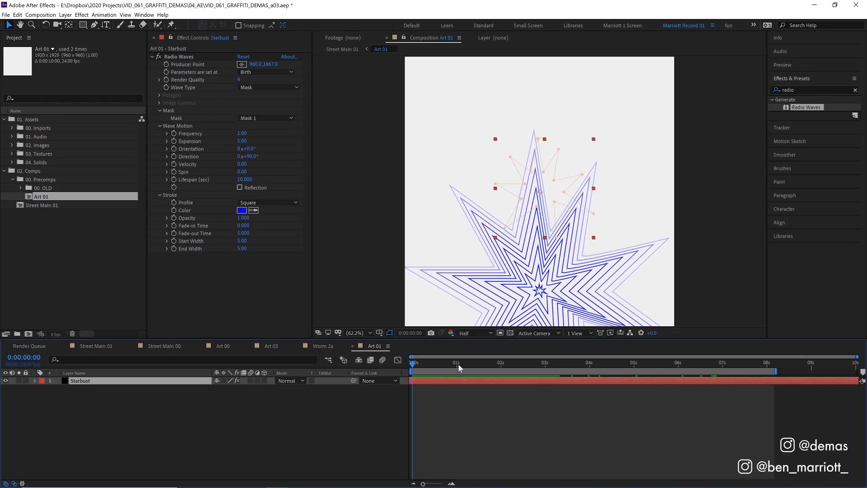
{"action": "left_click", "coordinate": [463, 363]}
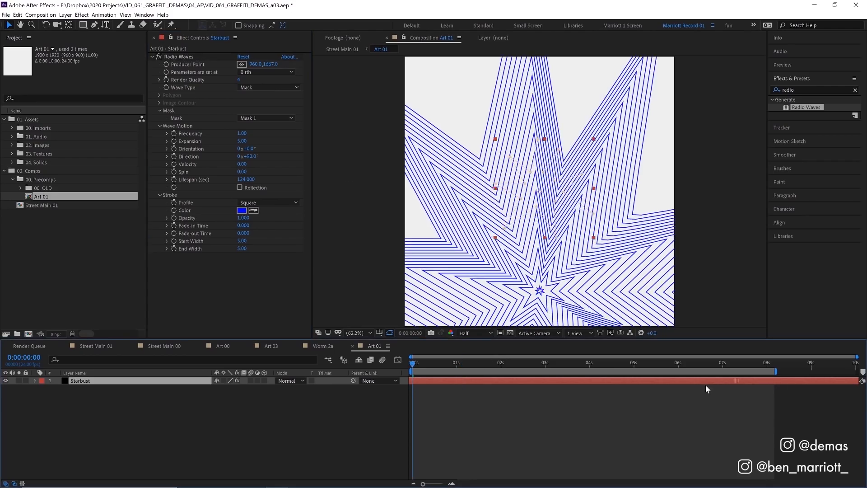
{"action": "key", "text": "space"}
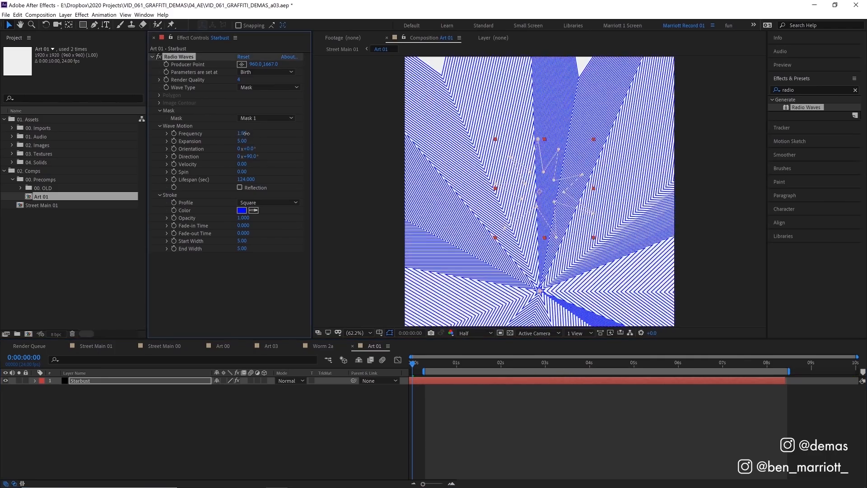
{"action": "left_click_drag", "start_coordinate": [243, 134], "coordinate": [237, 134]}
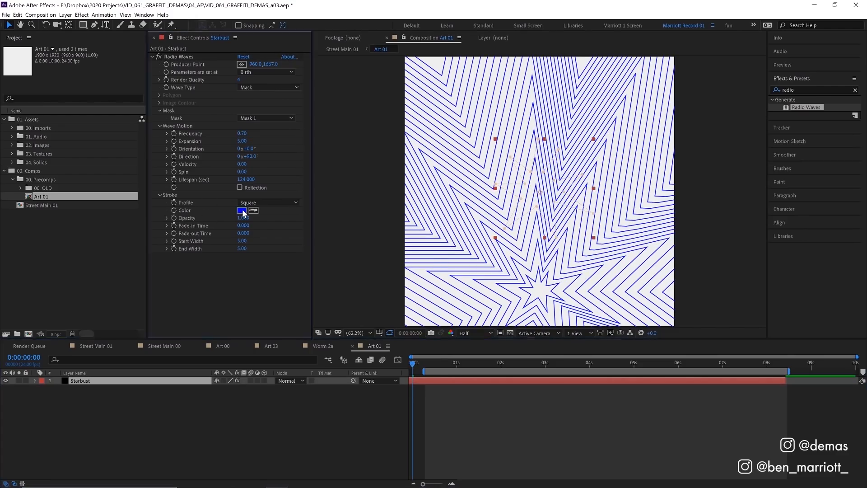
{"action": "left_click", "coordinate": [243, 210]}
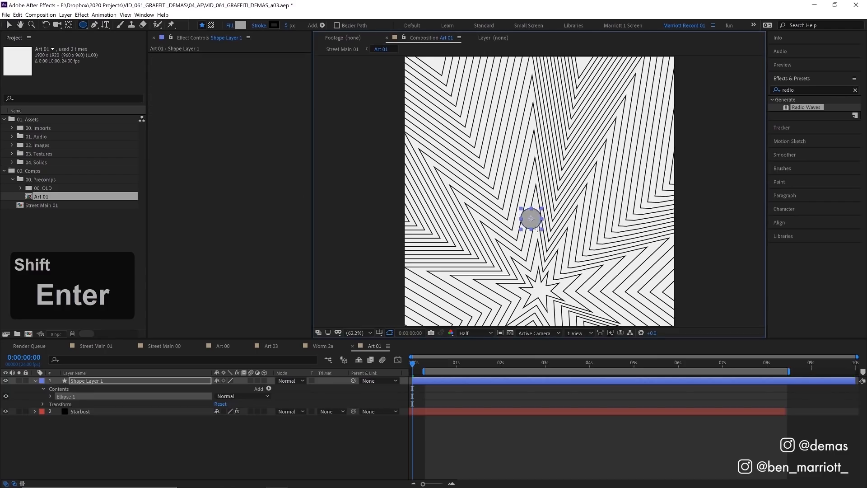
View the composition at 100% and reveal the circle's Position property for keyframing.
{"action": "key", "text": "shift+enter"}
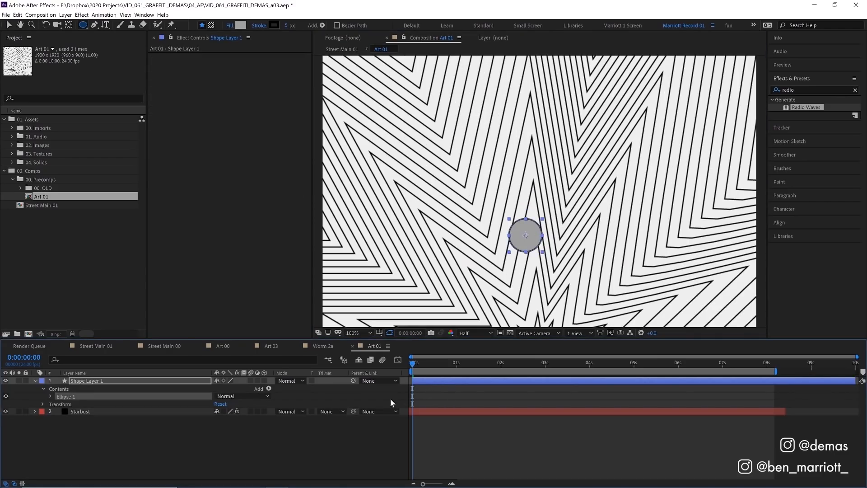
{"action": "key", "text": "p"}
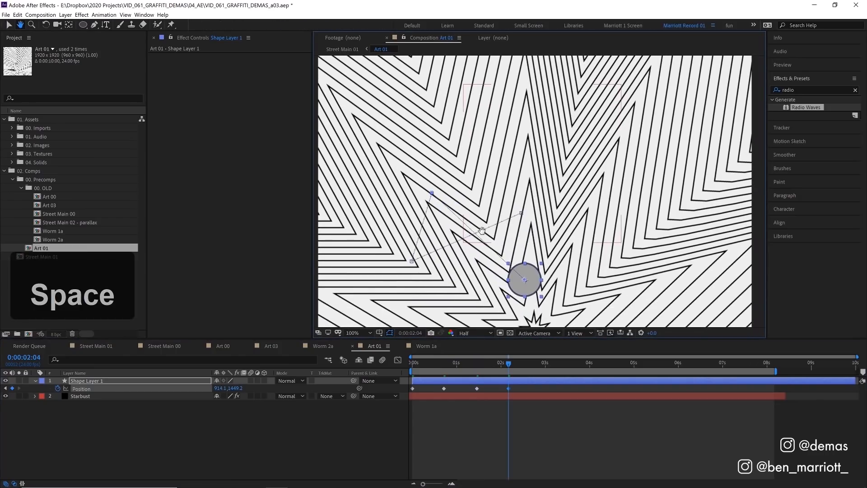
Add a further Position keyframe at 3s and move just past the last keyframe.
{"action": "left_click", "coordinate": [94, 26]}
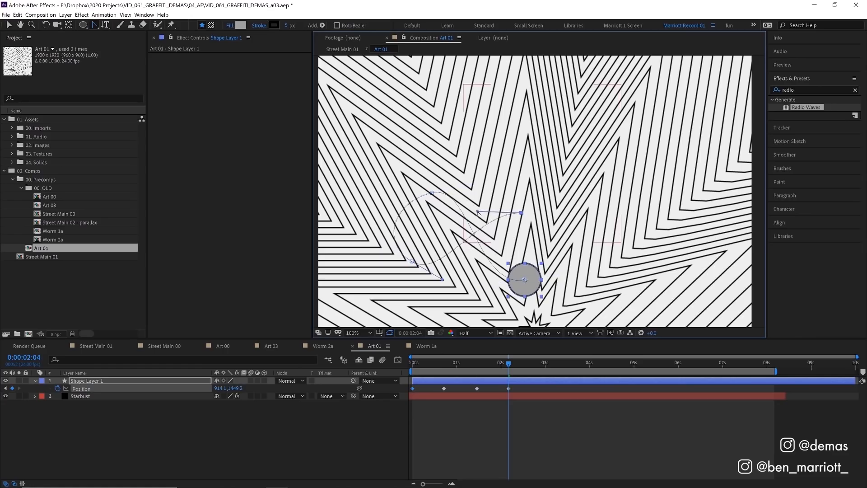
{"action": "key", "text": "ctrl+c"}
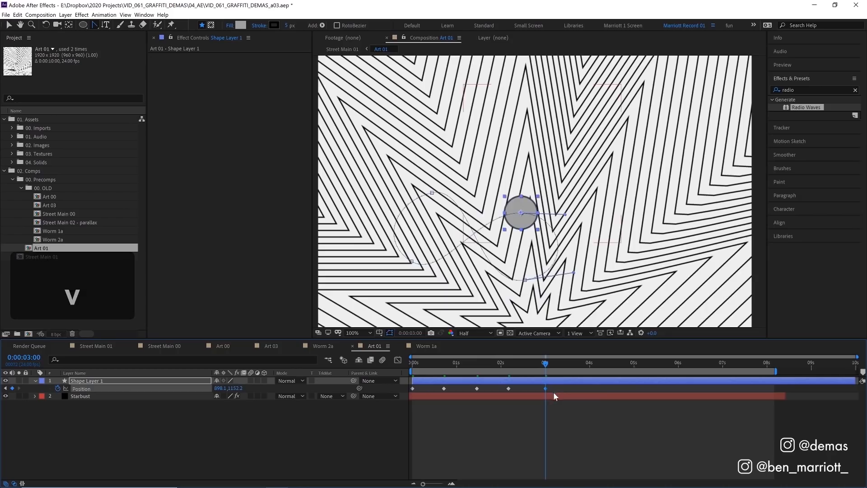
{"action": "left_click", "coordinate": [413, 363]}
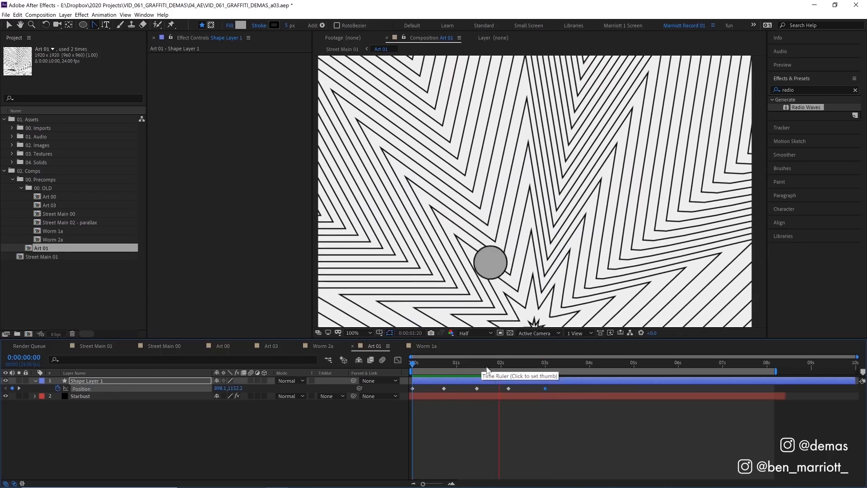
{"action": "left_click", "coordinate": [546, 363]}
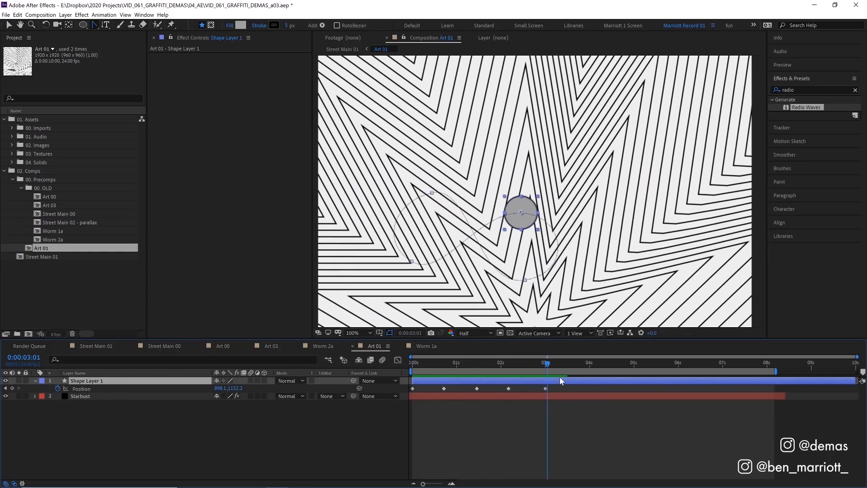
Add a loopOut('cycle') expression to Position and preview the endlessly repeating circle path.
{"action": "key", "text": "alt+space"}
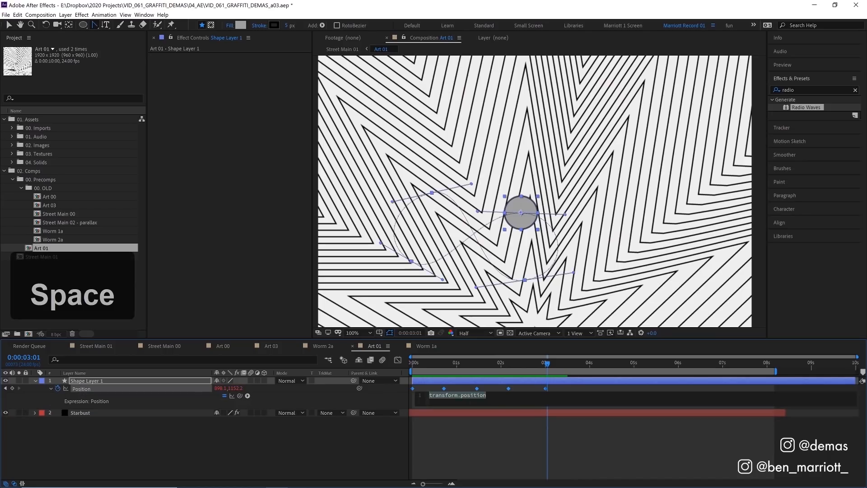
{"action": "type", "text": "loopOut(\""}
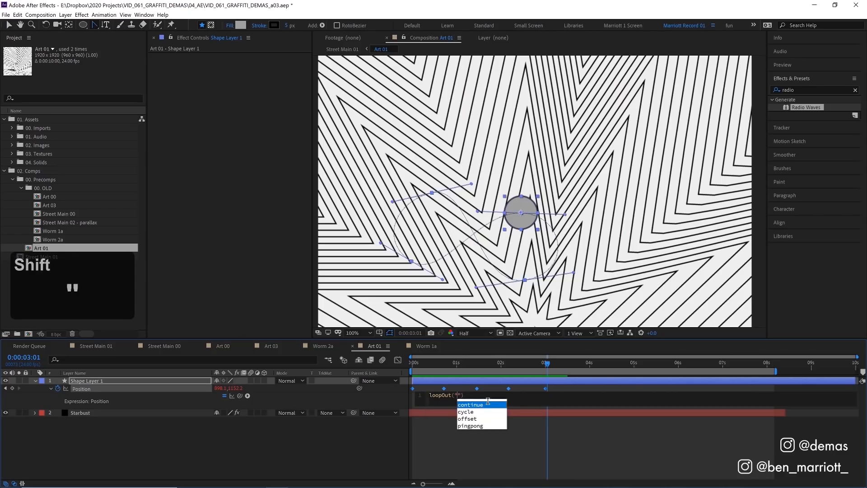
{"action": "left_click", "coordinate": [466, 412]}
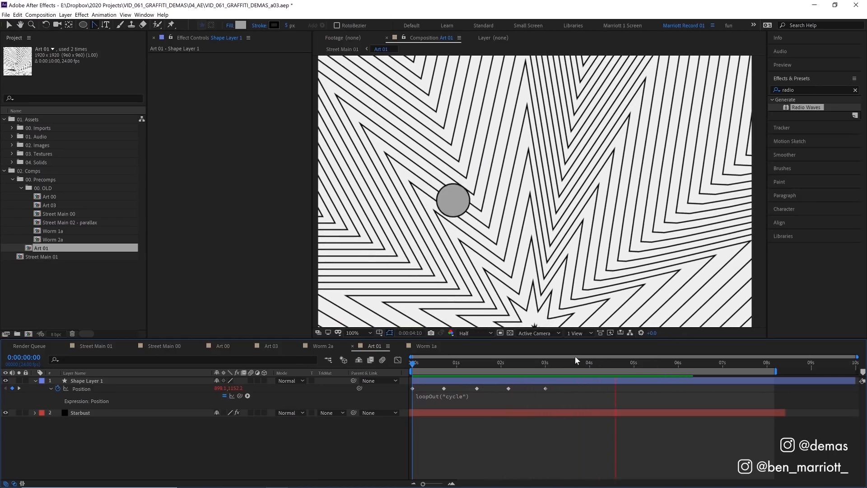
{"action": "left_click", "coordinate": [561, 362]}
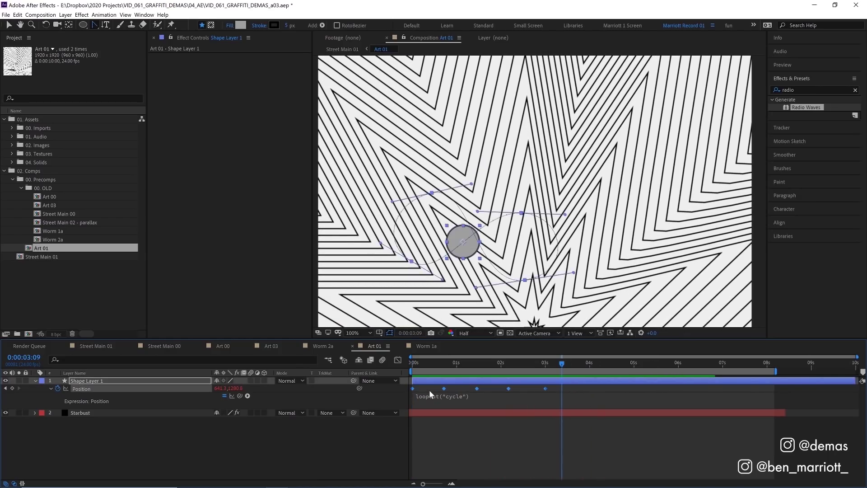
{"action": "key", "text": "f9"}
{"action": "type", "text": "echo"}
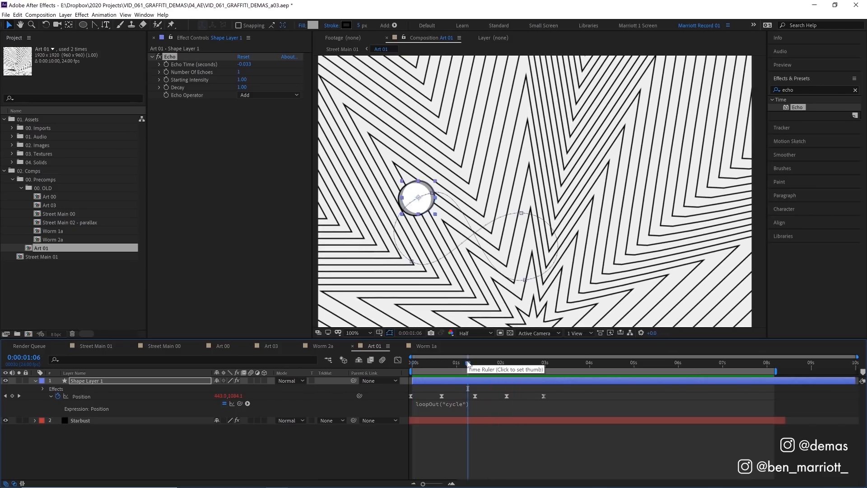
Set Echo to 10 echoes with Composite In Front to form a worm, then duplicate the layer.
{"action": "double_click", "coordinate": [242, 73]}
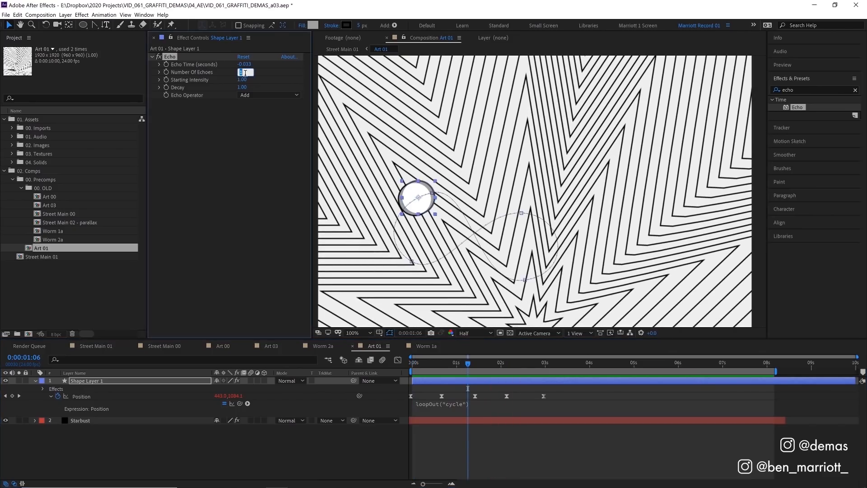
{"action": "type", "text": "10"}
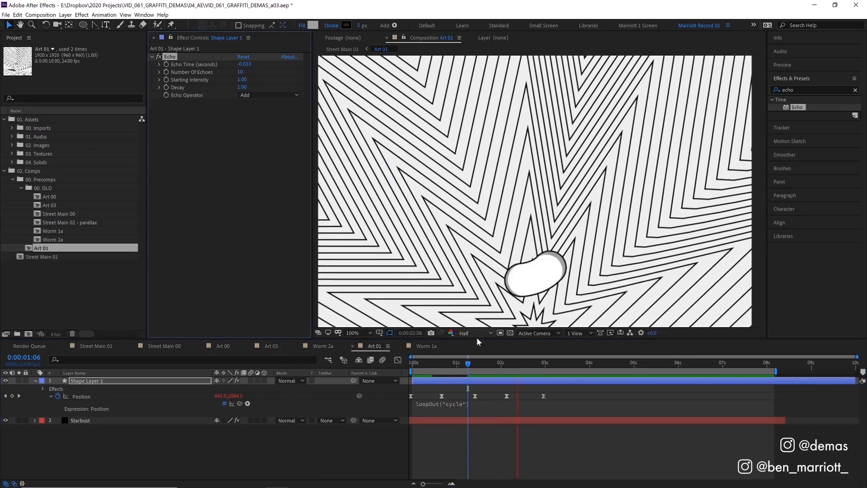
{"action": "left_click", "coordinate": [411, 363]}
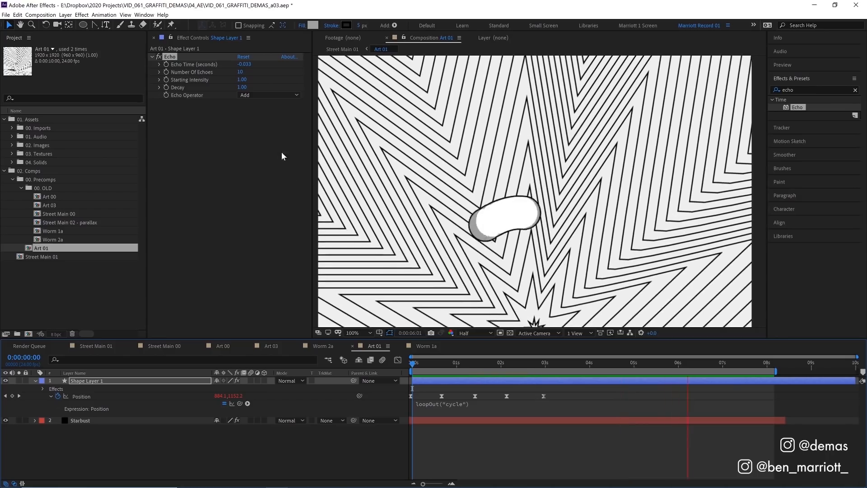
{"action": "left_click", "coordinate": [269, 95]}
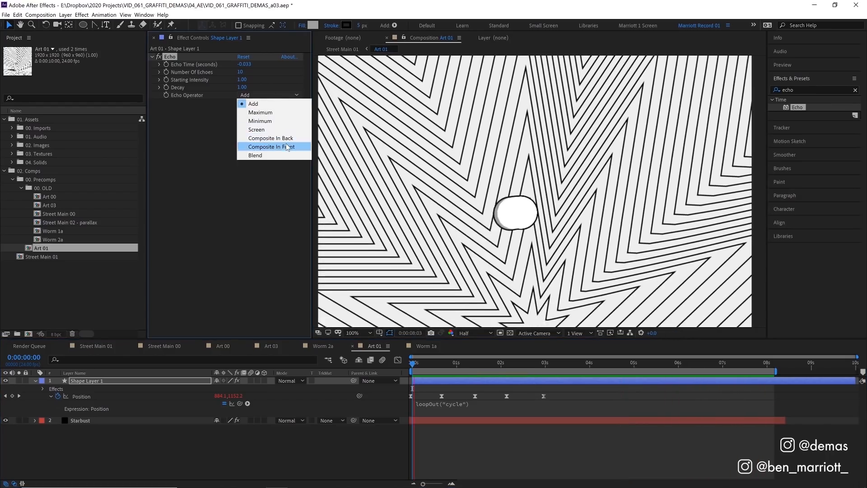
{"action": "left_click", "coordinate": [272, 147]}
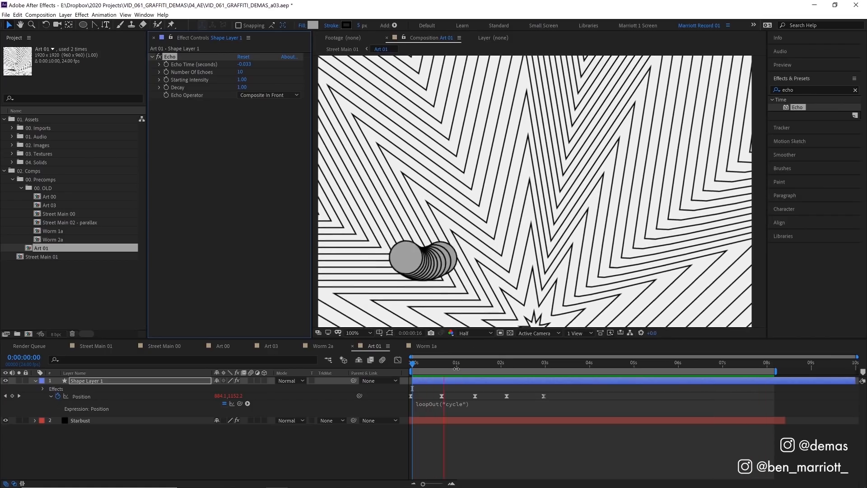
{"action": "key", "text": "ctrl+d"}
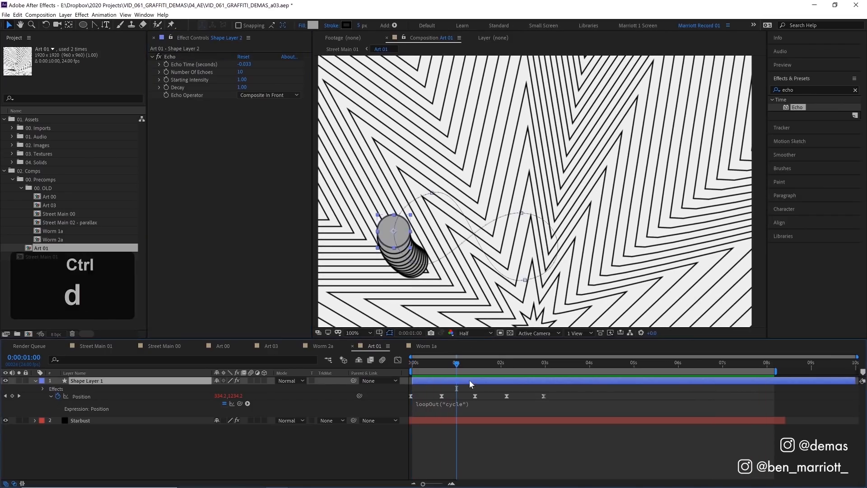
Duplicate the worm and recolour its head circle's fill to grey.
{"action": "key", "text": "ctrl+d"}
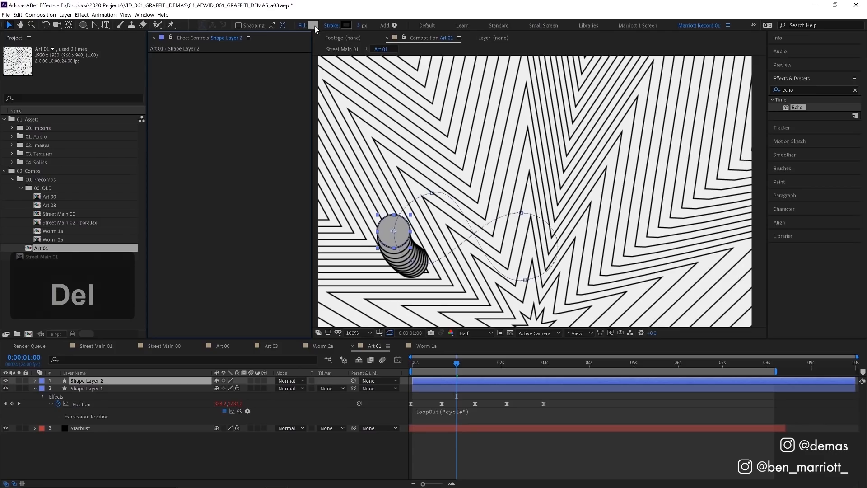
{"action": "left_click", "coordinate": [311, 25]}
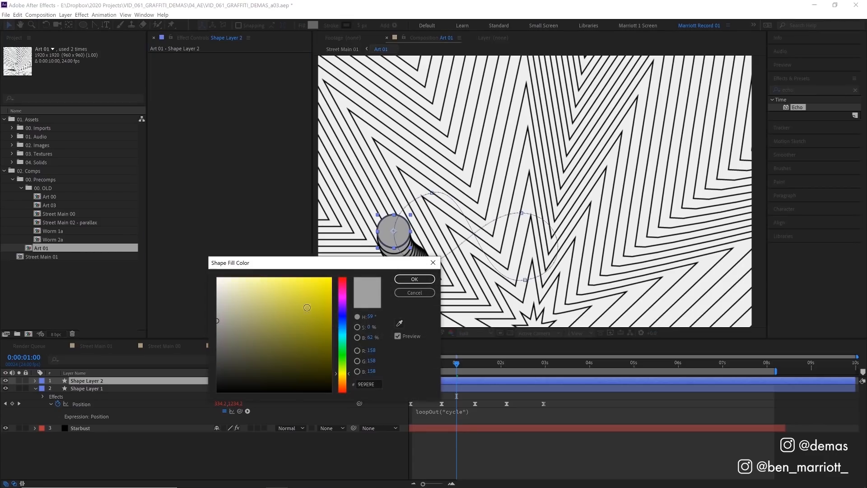
{"action": "left_click", "coordinate": [414, 279]}
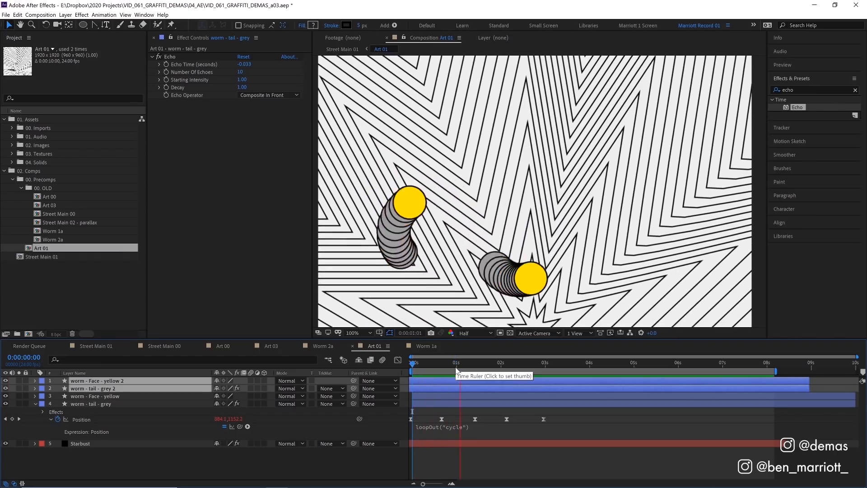
{"action": "left_click", "coordinate": [497, 362]}
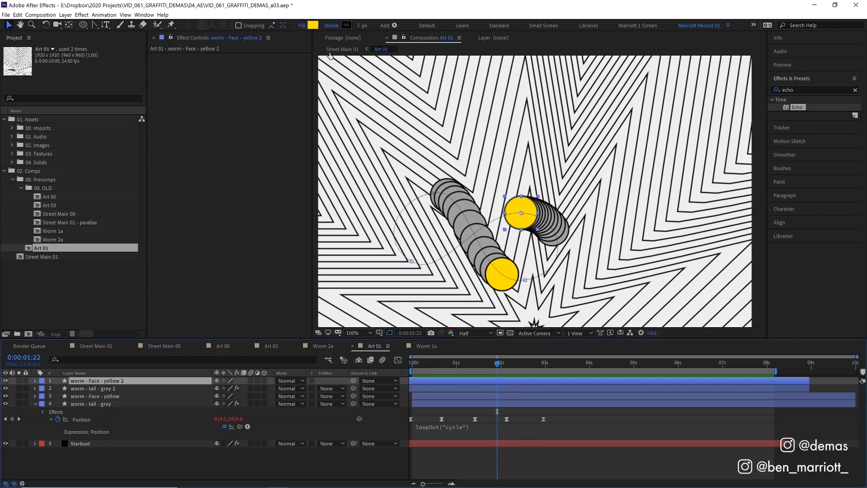
Give the second worm a yellow trail to reverse its colours and select its layers together.
{"action": "left_click", "coordinate": [314, 25]}
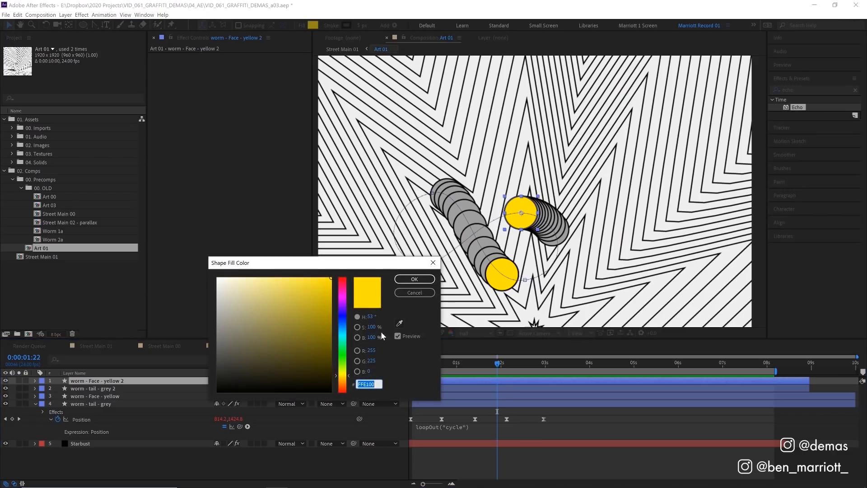
{"action": "left_click", "coordinate": [414, 279]}
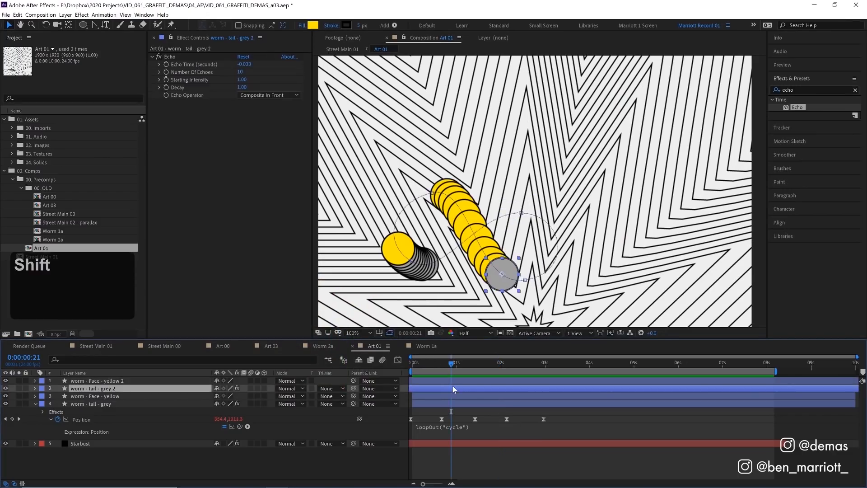
{"action": "key", "text": "space"}
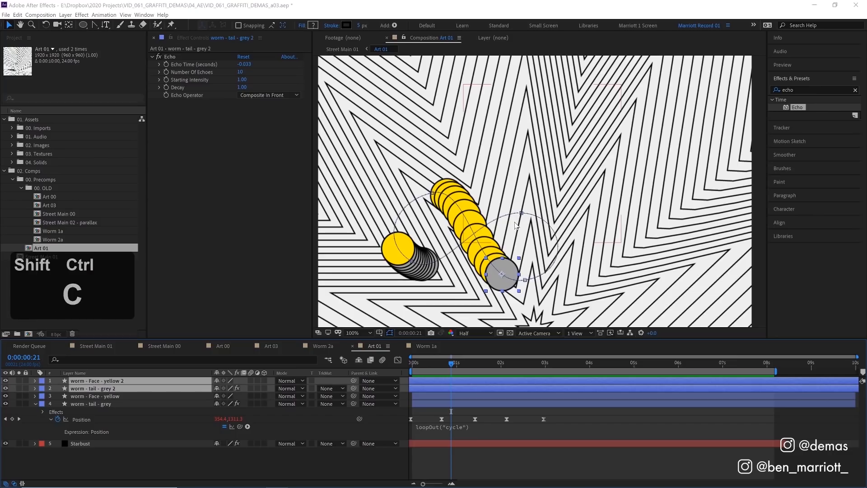
Precompose the second worm as Wormmy 02 and duplicate the worm precomps into four.
{"action": "key", "text": "ctrl+shift+c"}
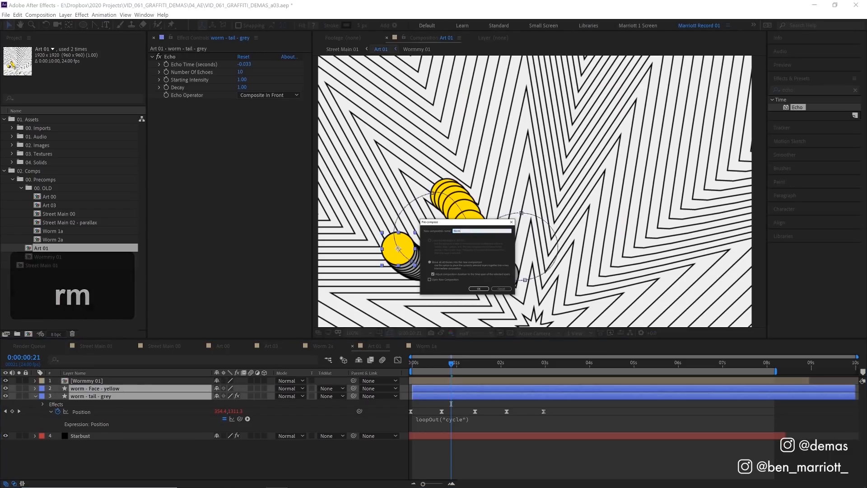
{"action": "left_click", "coordinate": [479, 288]}
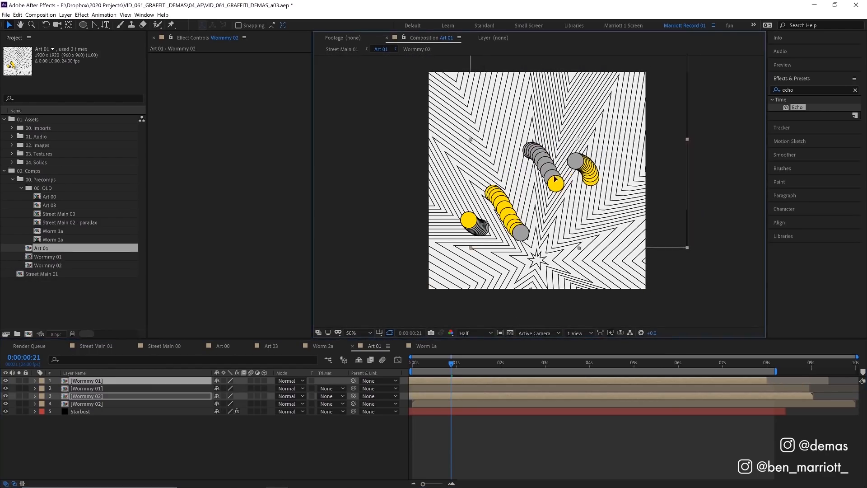
{"action": "key", "text": "space"}
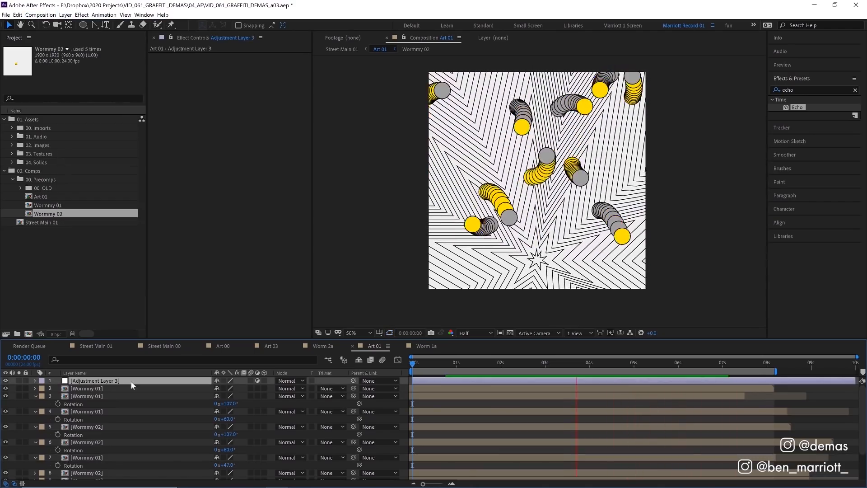
Add Posterize Time to the new adjustment layer by searching 'pos' in Effects & Presets.
{"action": "type", "text": "poster"}
{"action": "type", "text": "Effects"}
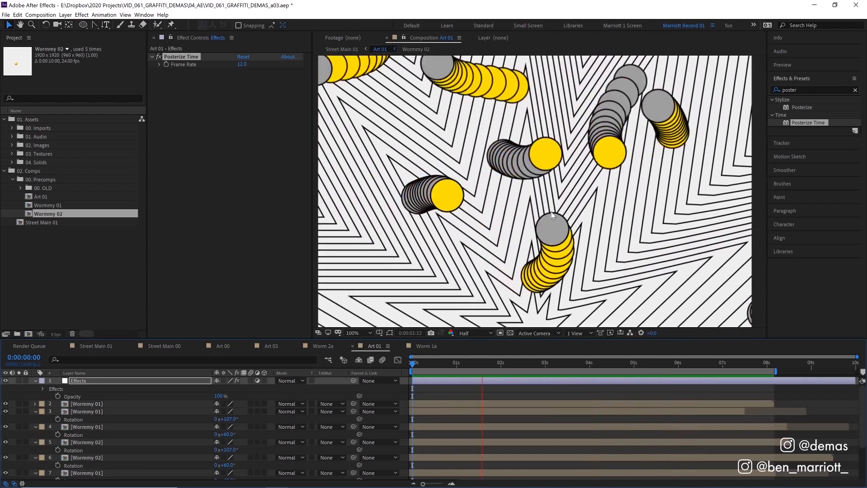
Rename the adjustment layer Effects with Posterize Time at 12 fps and Turbulent Displace Amount 30, Size 2.
{"action": "left_click", "coordinate": [567, 362]}
{"action": "type", "text": "turbu"}
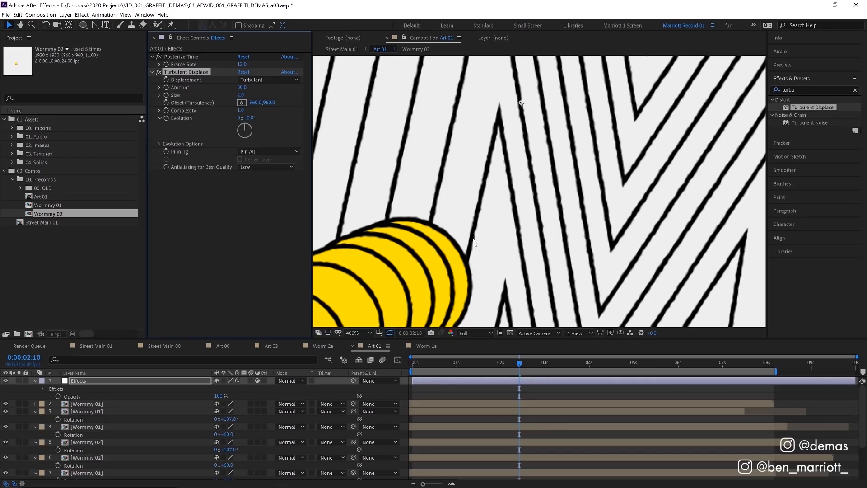
{"action": "mouse_move", "coordinate": [472, 192]}
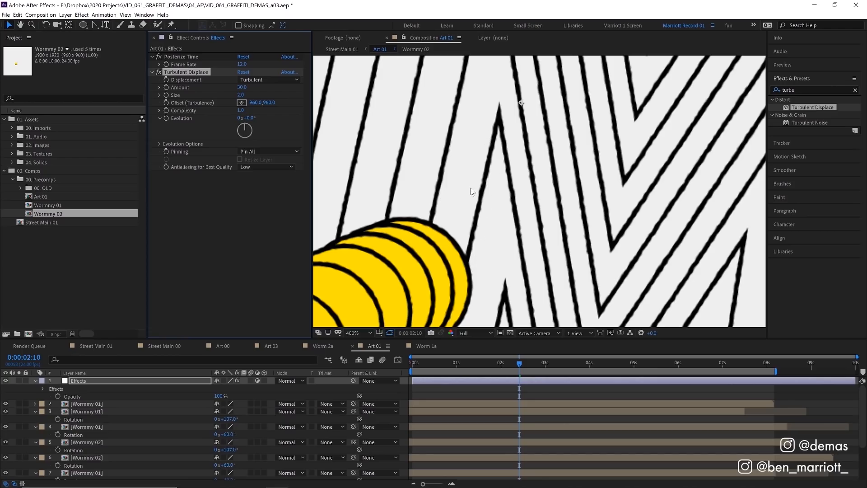
{"action": "mouse_move", "coordinate": [495, 196]}
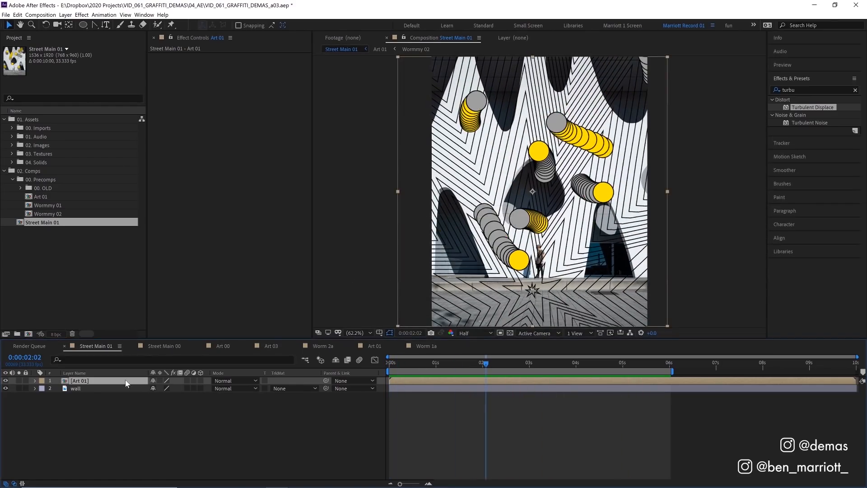
Set Art 01 to Multiply over the wall photo, preview it, and open Street Main 02 - perspective.
{"action": "left_click", "coordinate": [234, 381]}
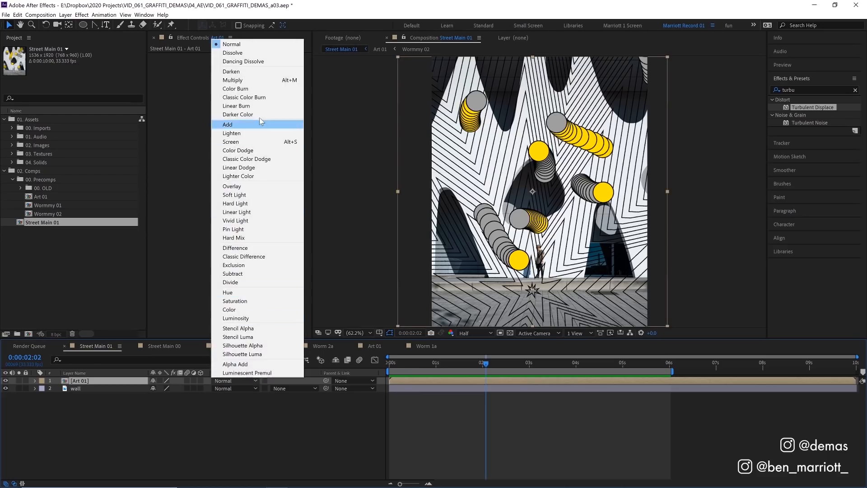
{"action": "left_click", "coordinate": [233, 79]}
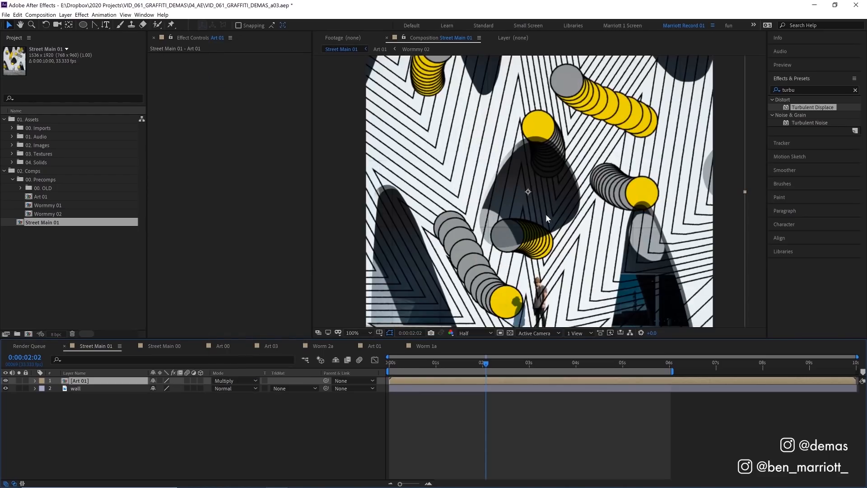
{"action": "mouse_move", "coordinate": [495, 248]}
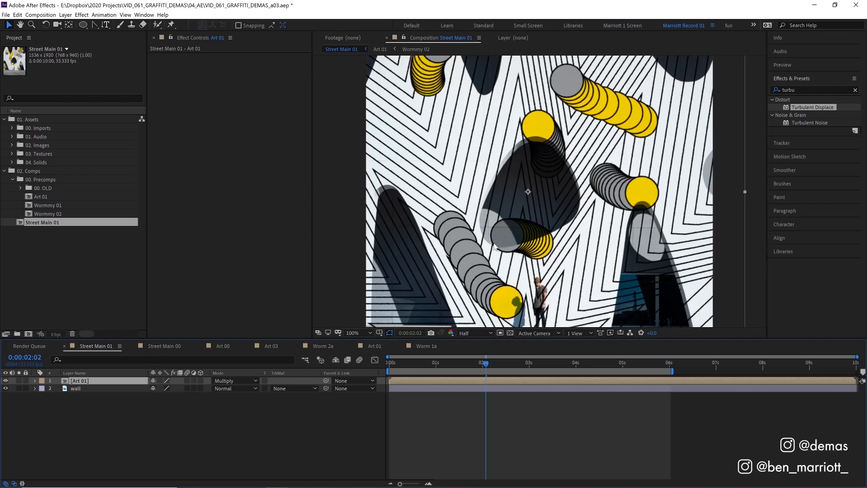
{"action": "key", "text": "space"}
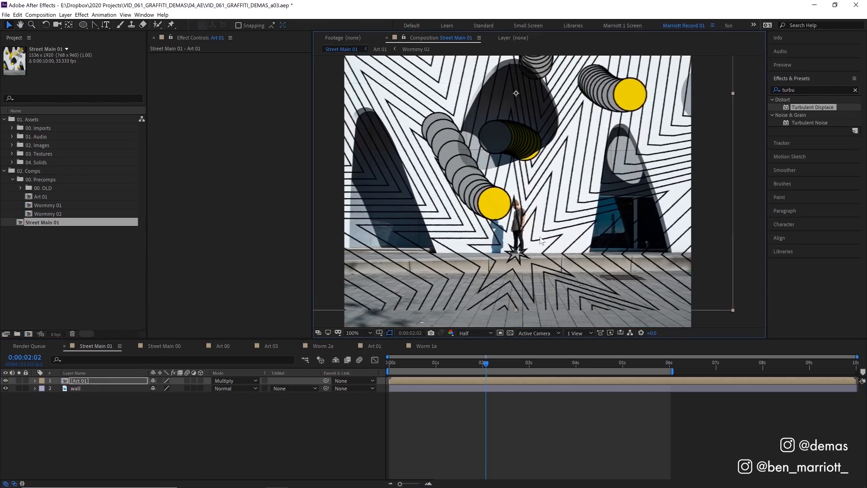
{"action": "left_click", "coordinate": [389, 363]}
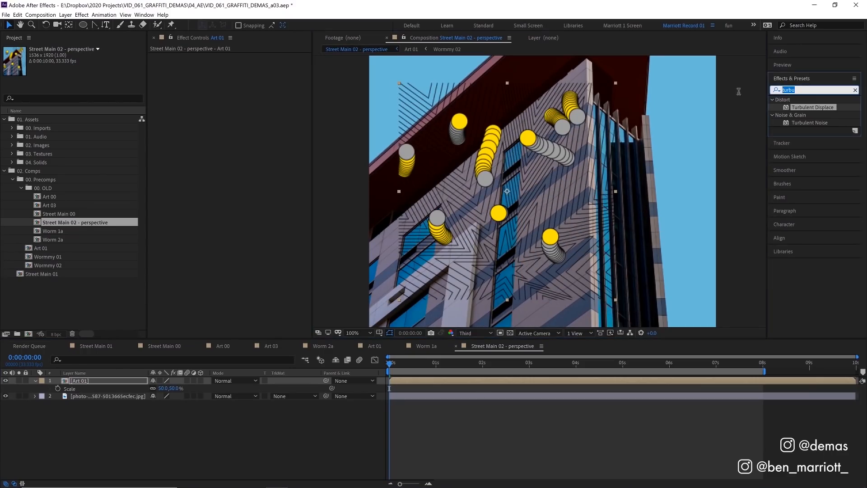
Search 'power' to reveal CC Power Pin on Art 01, then return to Street Main 01.
{"action": "type", "text": "power"}
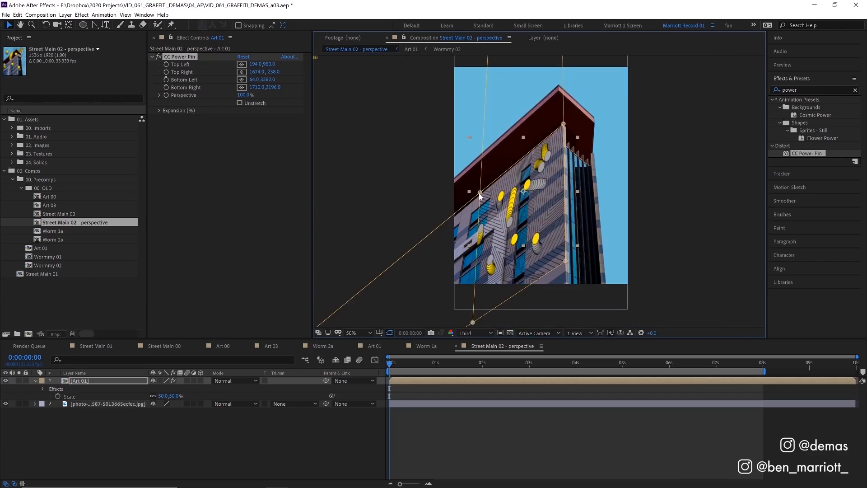
{"action": "key", "text": "space"}
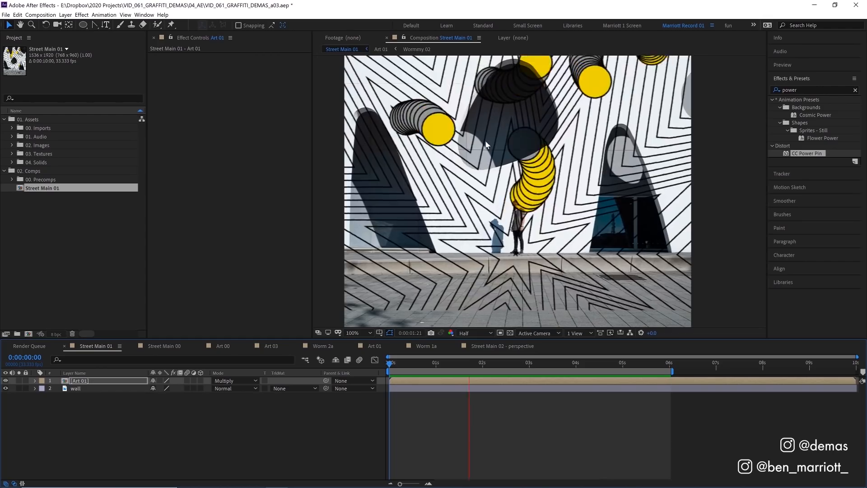
Preview the worms, then create a Matte solid with Mask 1 drawn around the pavement.
{"action": "left_click", "coordinate": [442, 370]}
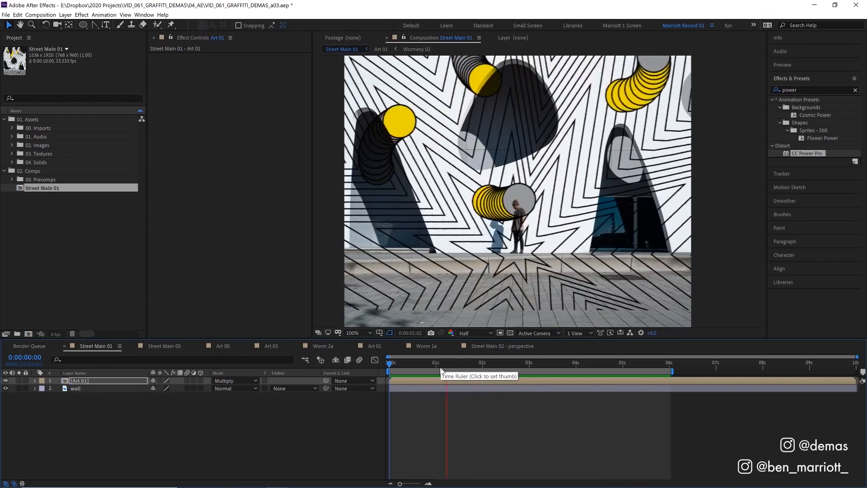
{"action": "left_click", "coordinate": [447, 363]}
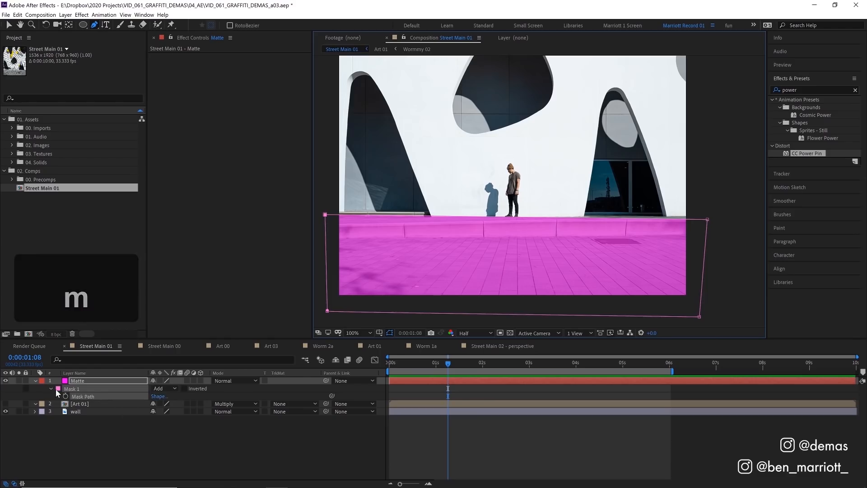
Set the pavement, hole and man masks on the Matte layer to Subtract.
{"action": "left_click", "coordinate": [163, 388]}
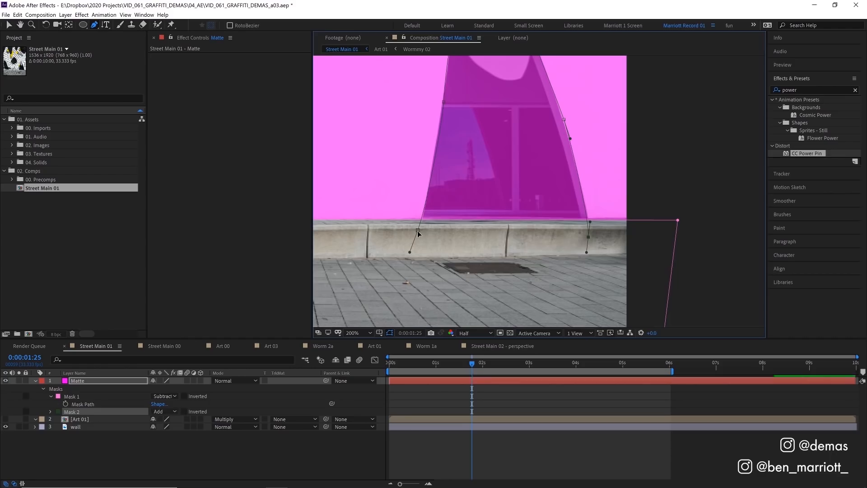
{"action": "left_click", "coordinate": [164, 412]}
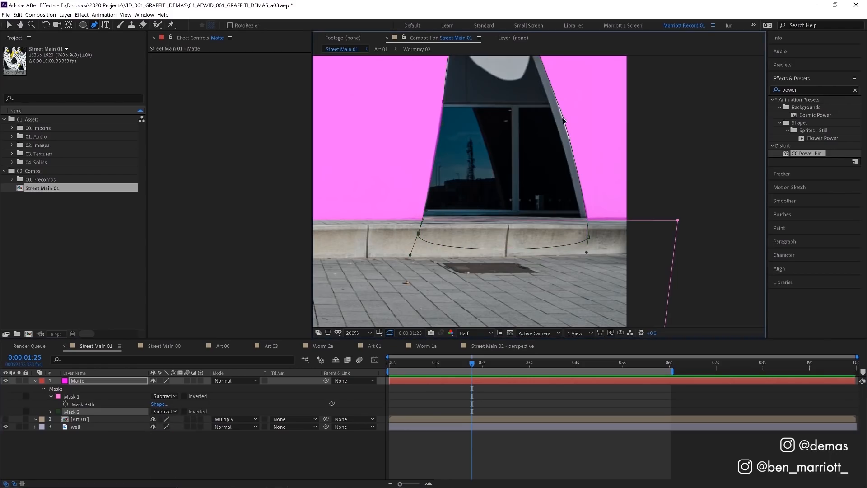
{"action": "key", "text": "space"}
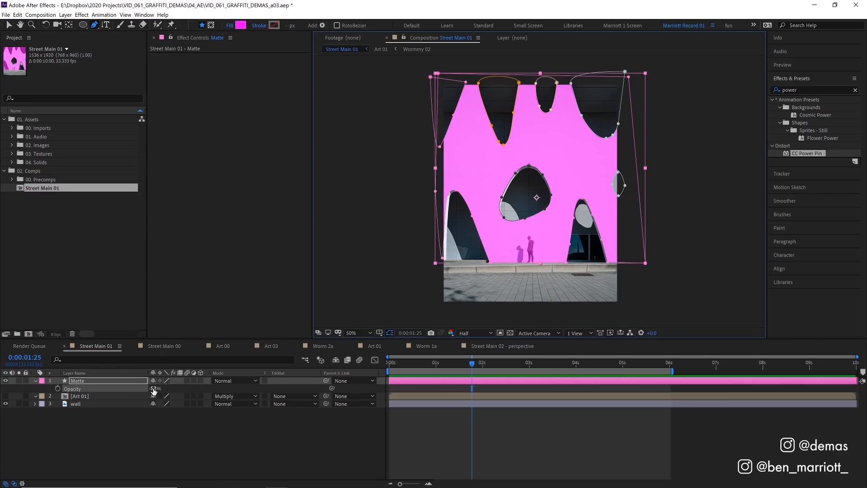
Restore Matte to 100% opacity, show Art 01, and set its Track Matte to Alpha Matte "Matte".
{"action": "left_click", "coordinate": [81, 395]}
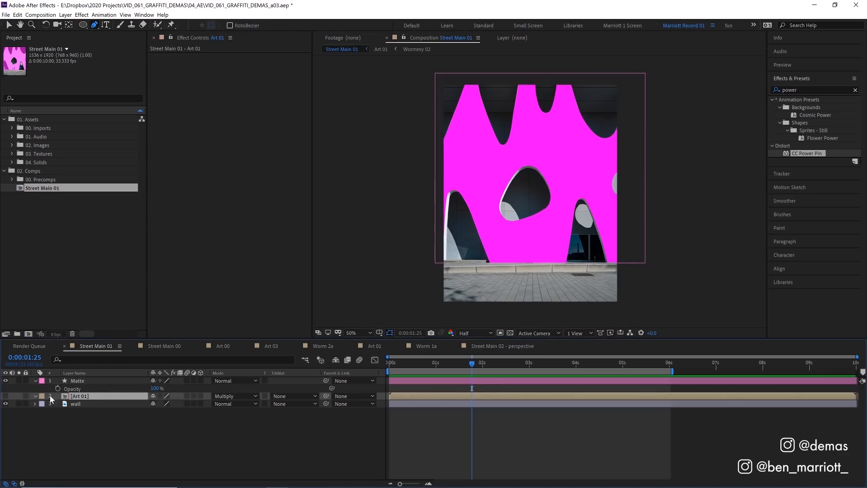
{"action": "left_click", "coordinate": [76, 403]}
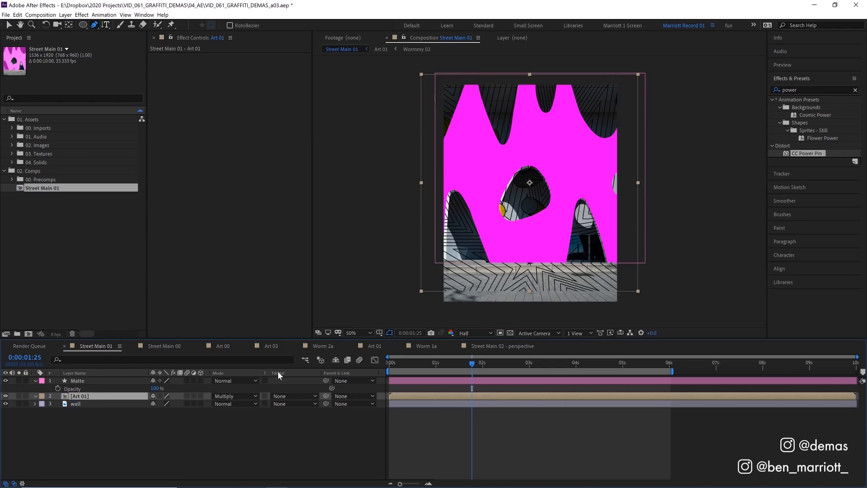
{"action": "left_click", "coordinate": [293, 396]}
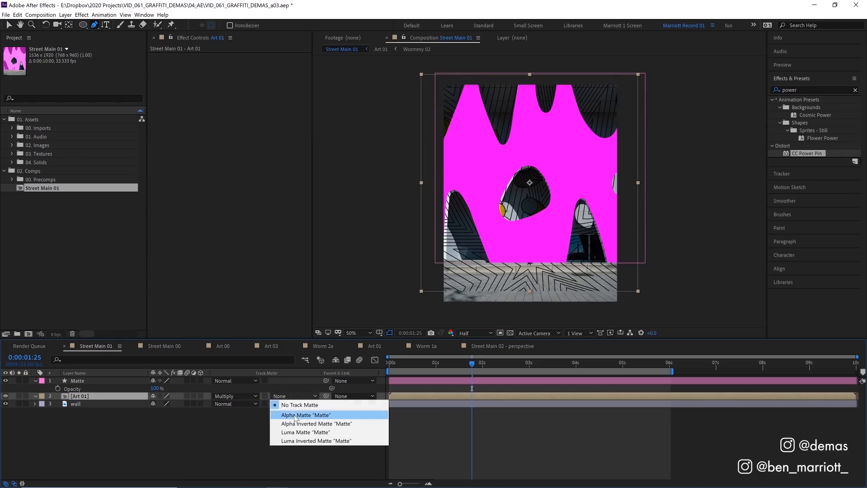
{"action": "left_click", "coordinate": [304, 415]}
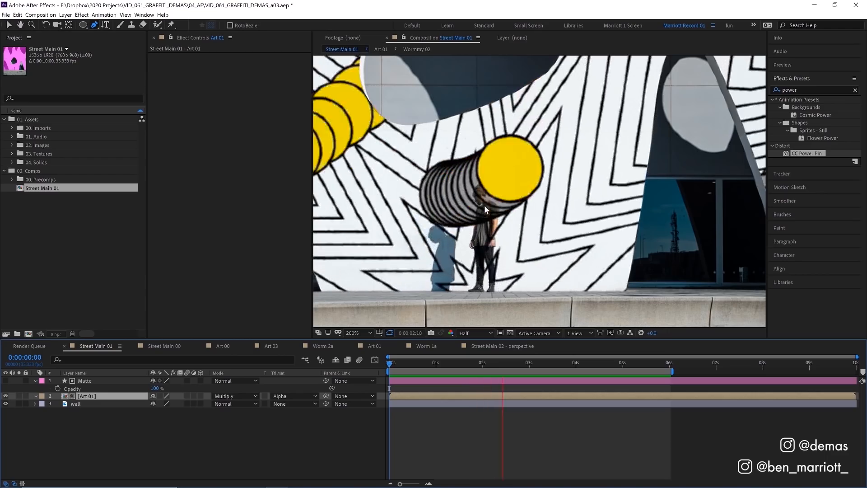
Zoom on the man and duplicate the wall layer as wall 2 at the top of the stack.
{"action": "key", "text": "space"}
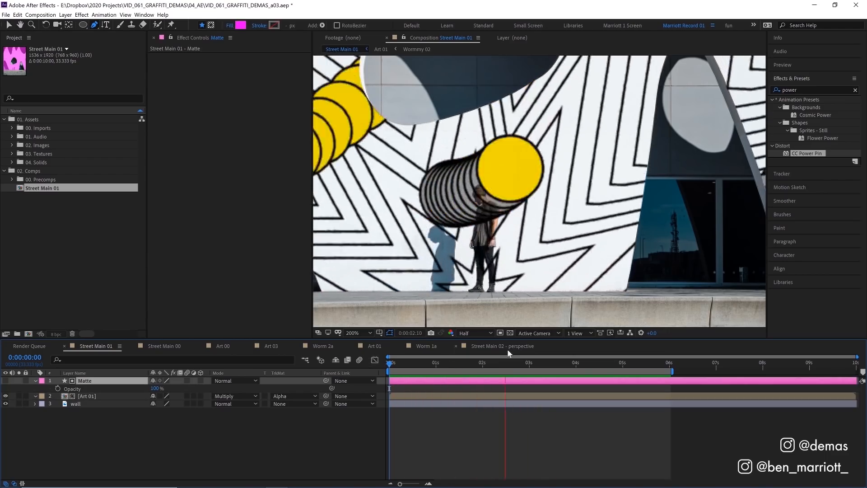
{"action": "left_click", "coordinate": [497, 364]}
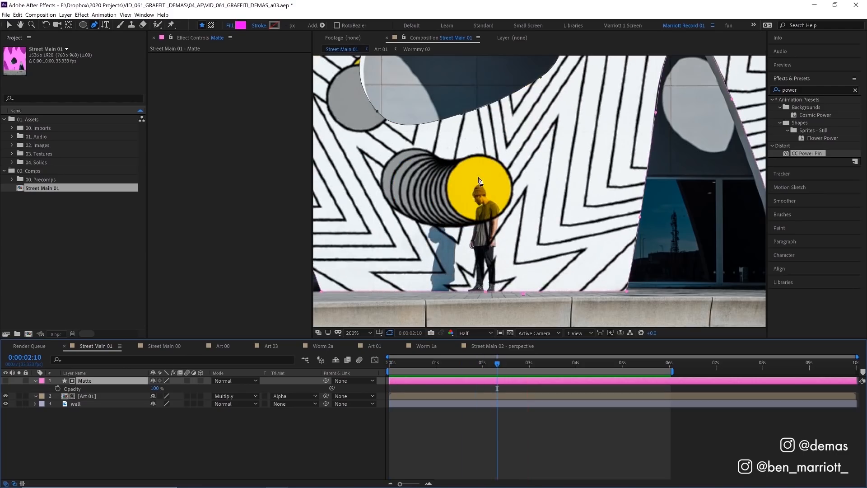
{"action": "mouse_move", "coordinate": [436, 276]}
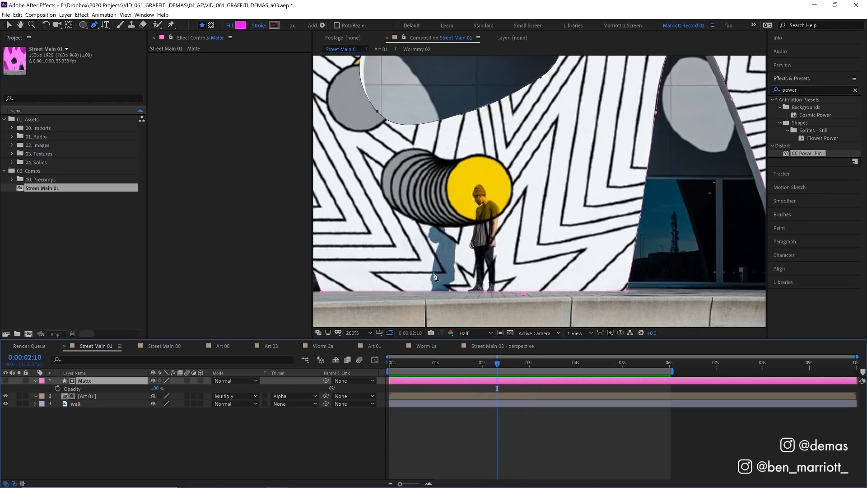
{"action": "left_click", "coordinate": [361, 333]}
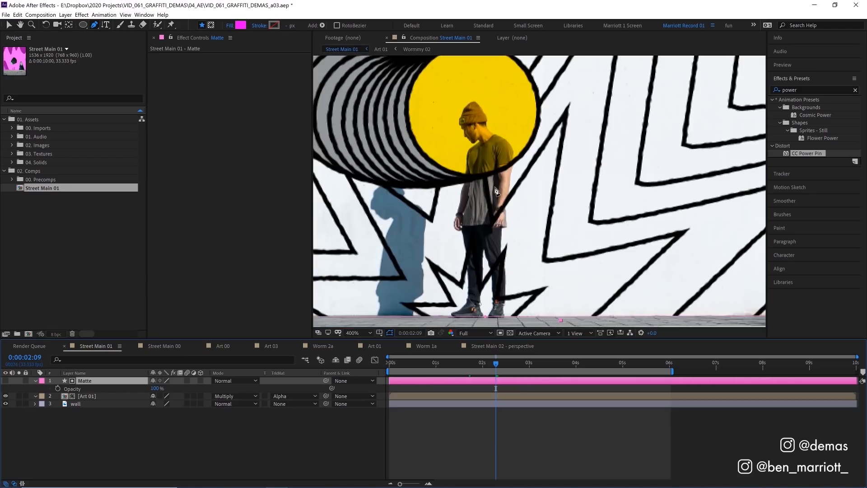
{"action": "mouse_move", "coordinate": [482, 353]}
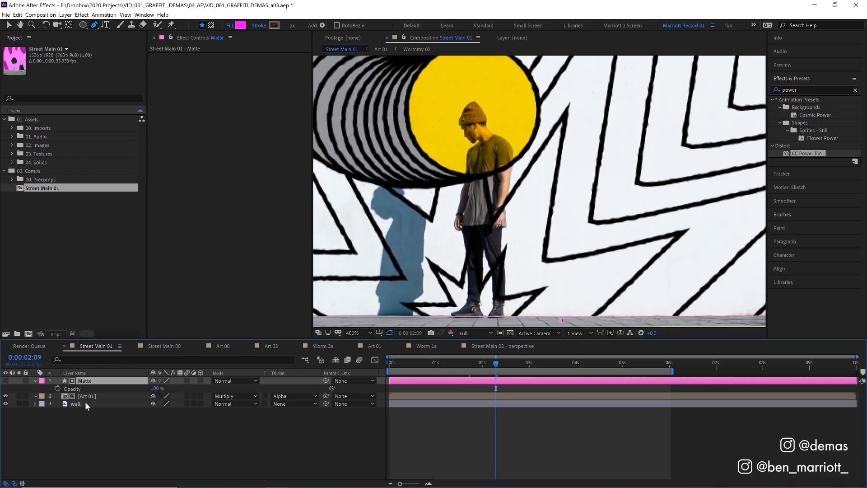
{"action": "key", "text": "ctrl+d"}
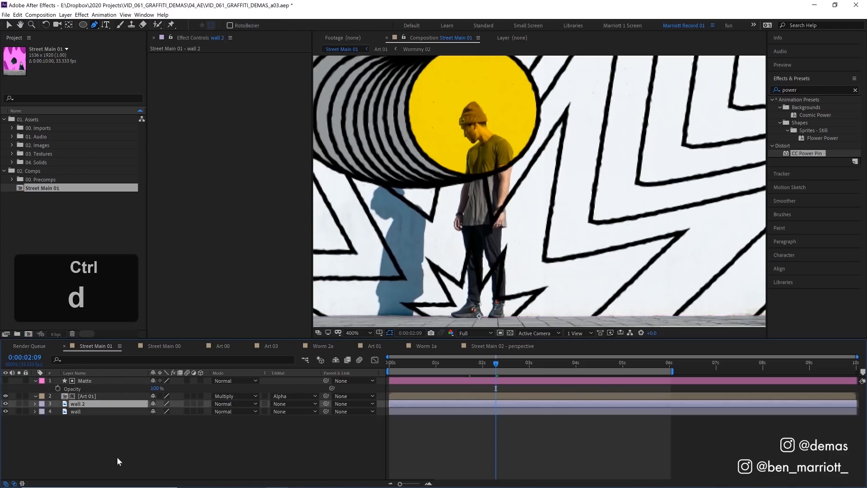
{"action": "key", "text": "ctrl+d"}
{"action": "type", "text": "key"}
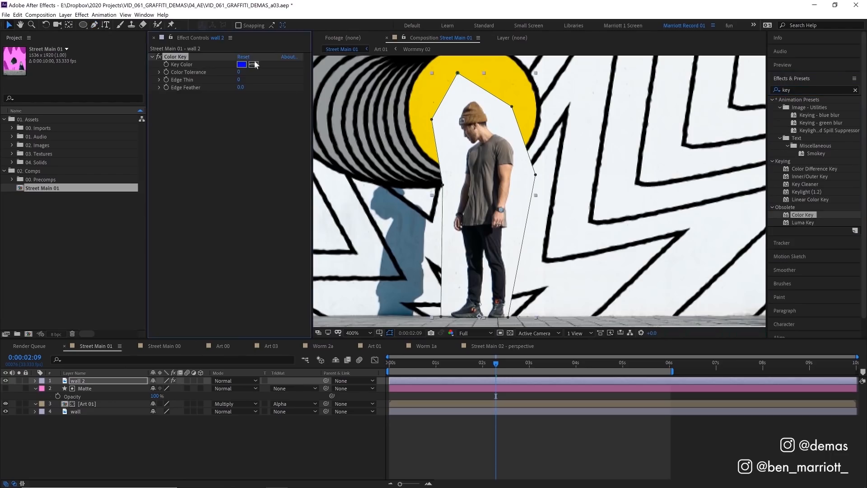
Sample the white wall as Color Key colour and drag Extract's white point down to 232.
{"action": "left_click", "coordinate": [253, 64]}
{"action": "type", "text": "ext"}
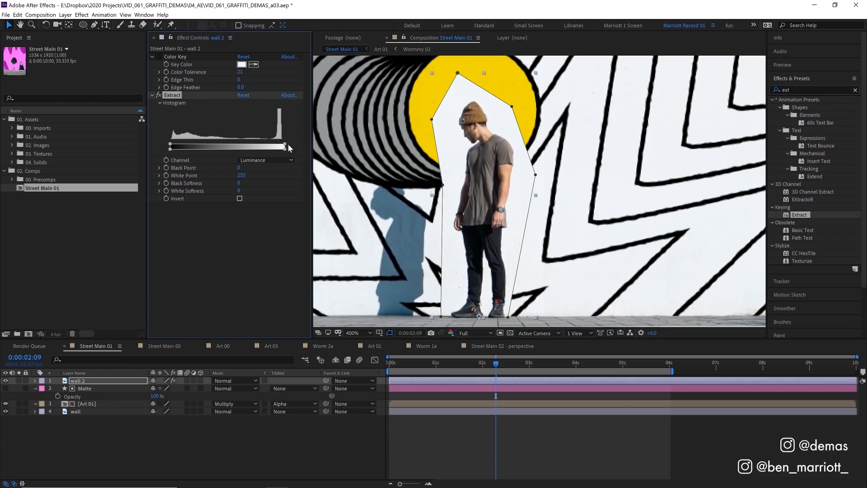
{"action": "left_click_drag", "start_coordinate": [287, 146], "coordinate": [278, 147]}
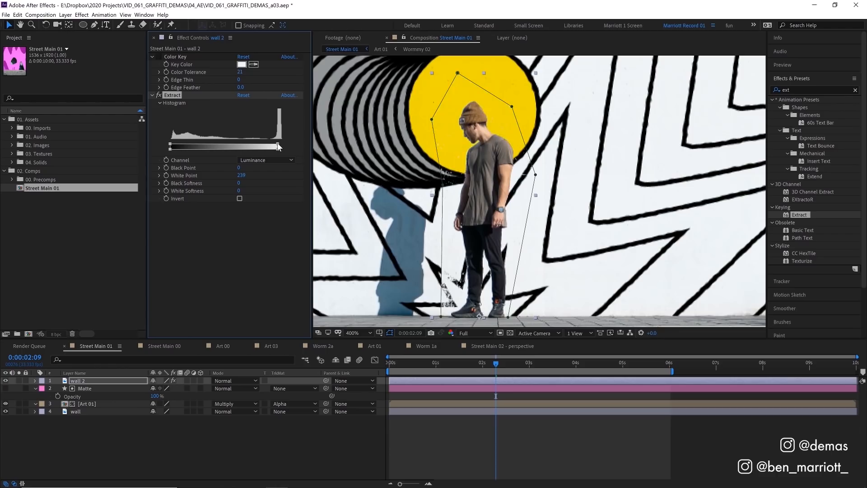
{"action": "left_click_drag", "start_coordinate": [278, 146], "coordinate": [276, 145]}
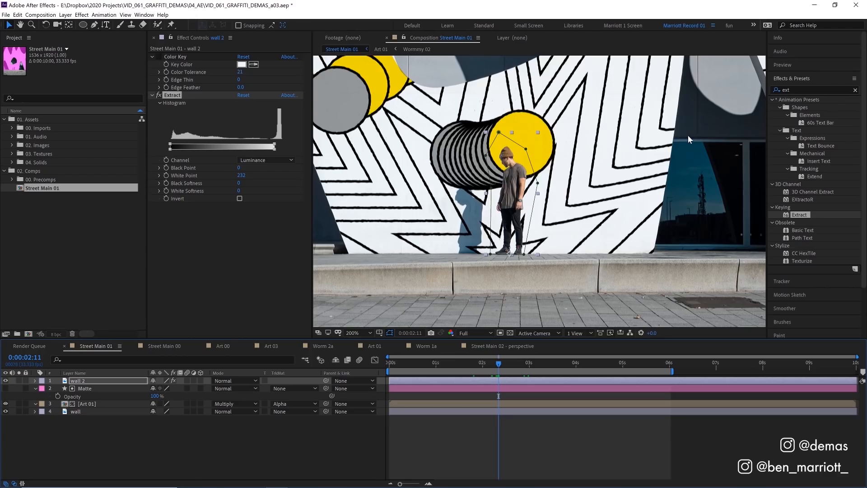
{"action": "mouse_move", "coordinate": [551, 305]}
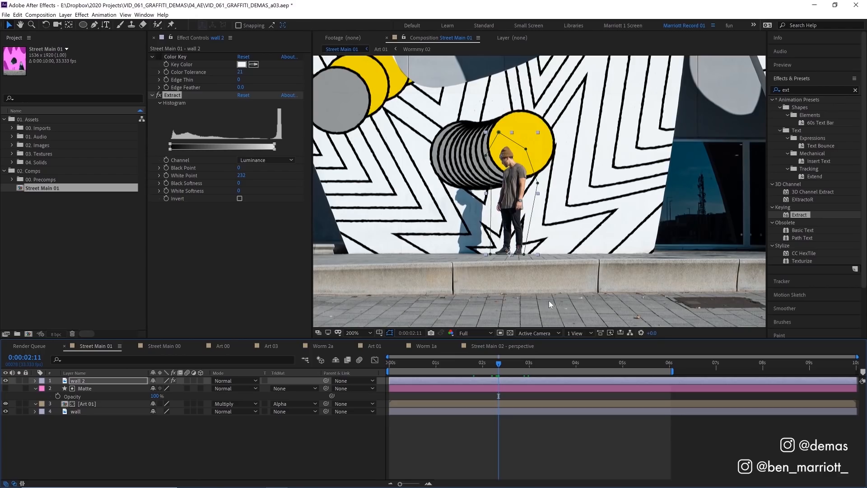
Set the Art 01 layer's opacity to 85%.
{"action": "left_click", "coordinate": [87, 403]}
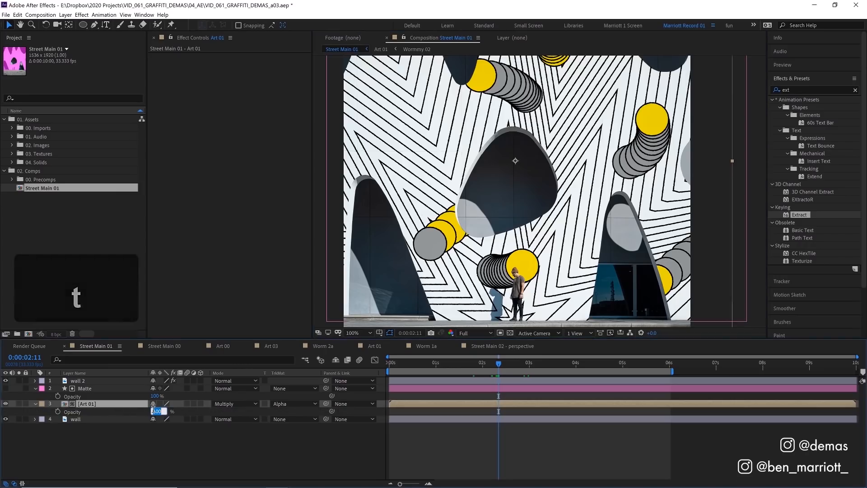
{"action": "type", "text": "85"}
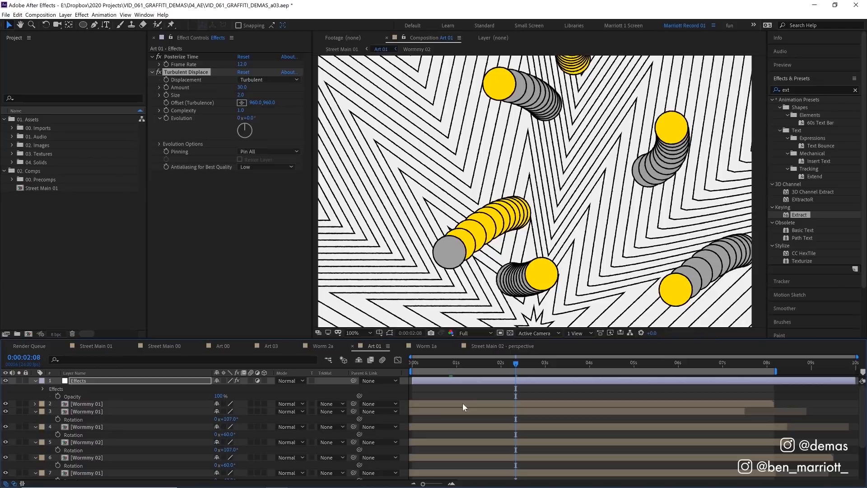
Layer the SCN paper texture over Art 01 with a steep Curves adjustment, blended as Silhouette Luma.
{"action": "left_click", "coordinate": [12, 154]}
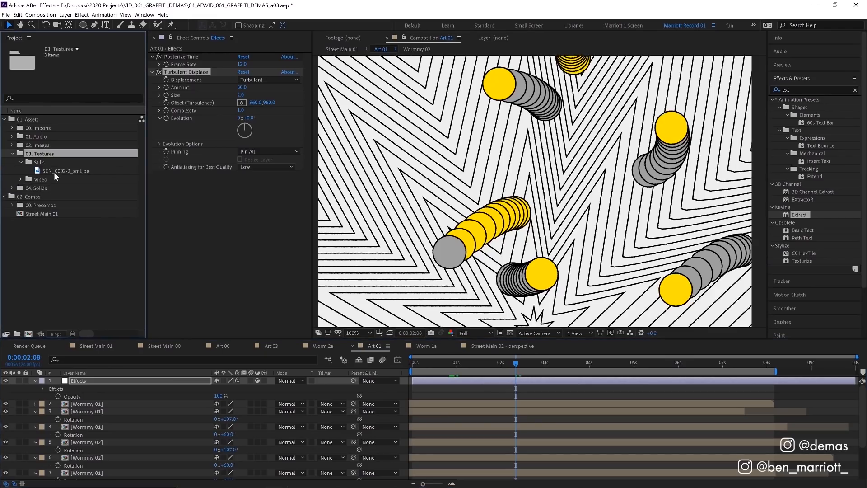
{"action": "left_click", "coordinate": [66, 171]}
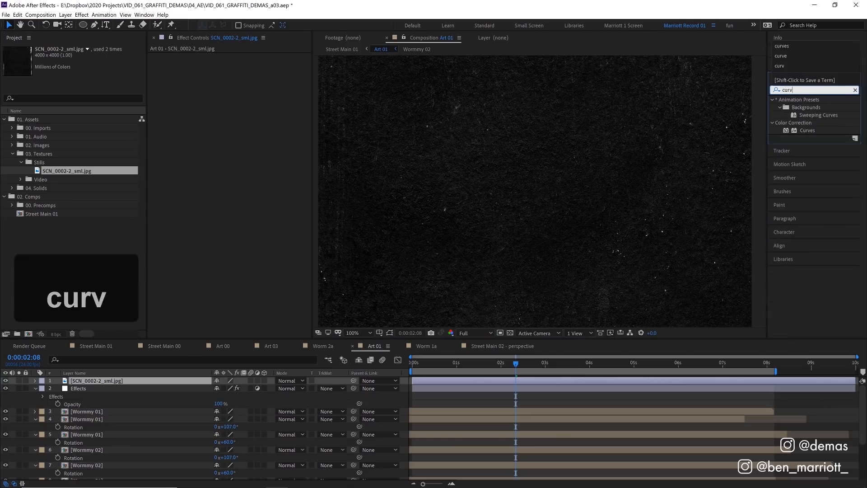
{"action": "double_click", "coordinate": [808, 130]}
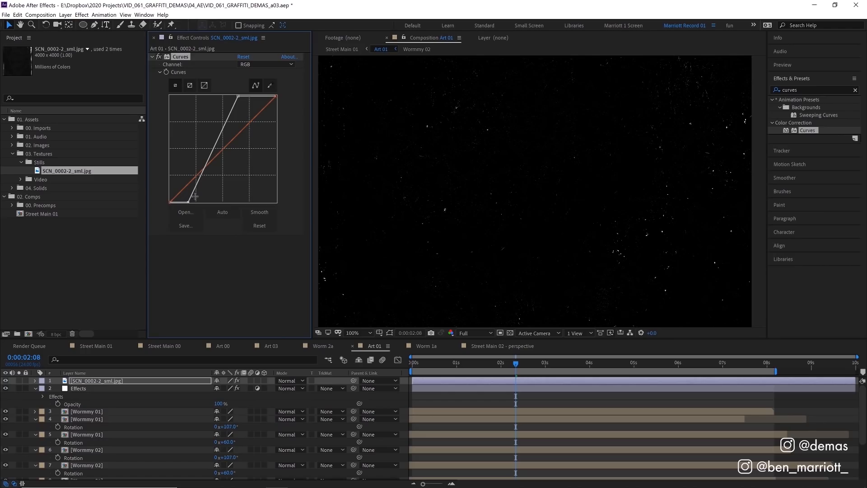
{"action": "left_click", "coordinate": [289, 381]}
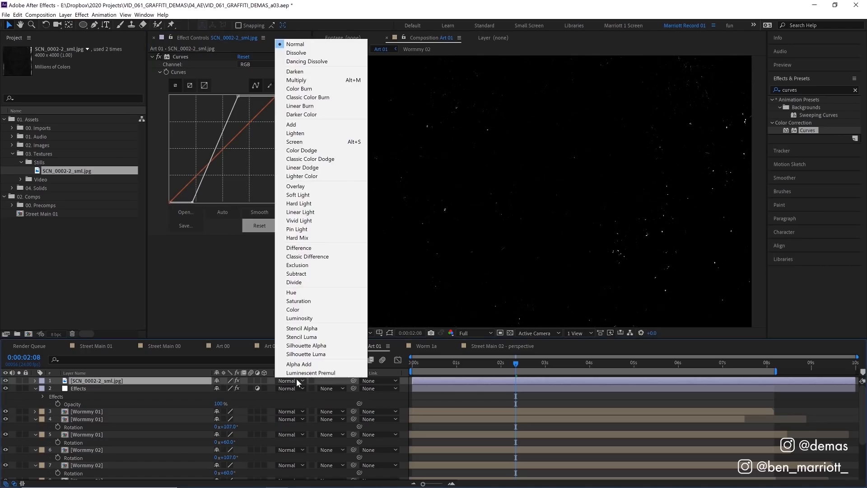
{"action": "mouse_move", "coordinate": [307, 354]}
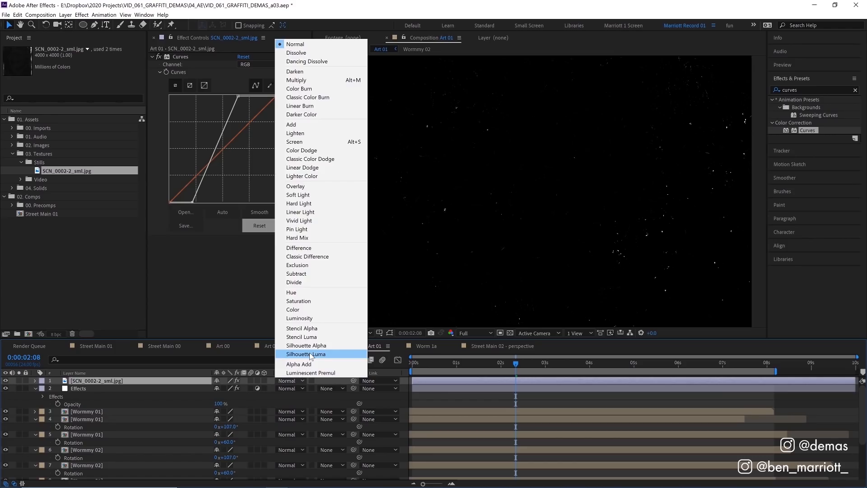
{"action": "left_click", "coordinate": [307, 354]}
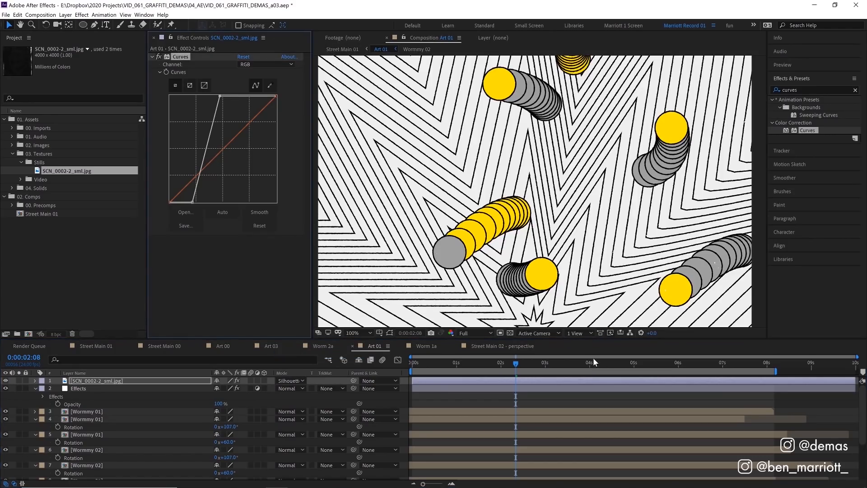
{"action": "mouse_move", "coordinate": [715, 266]}
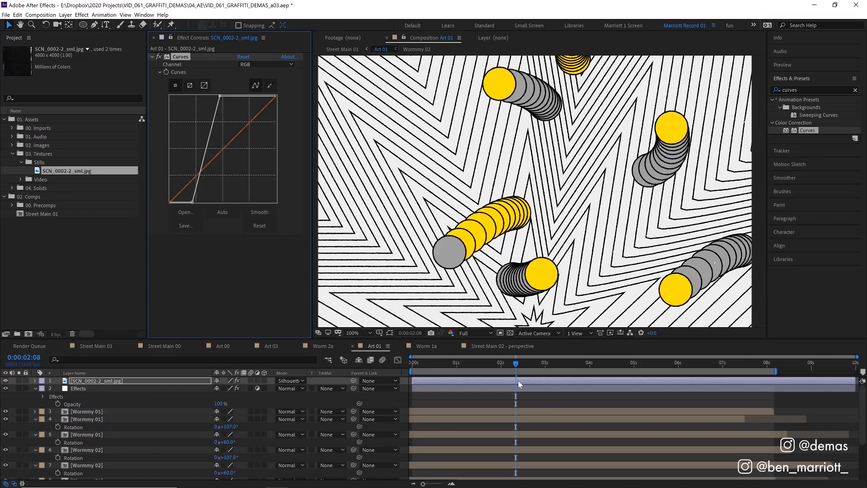
{"action": "mouse_move", "coordinate": [583, 433]}
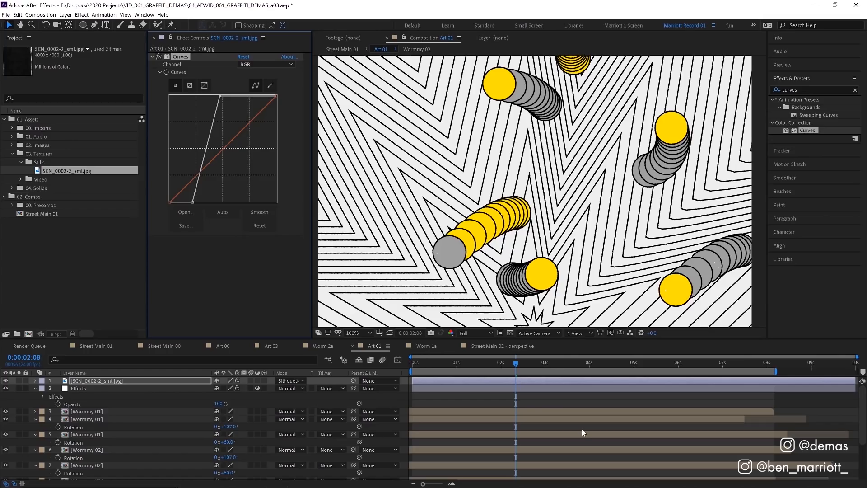
Make Art 01's background magenta via composition settings, zoom to 200% on a worm, then switch to Street Main 01.
{"action": "left_click", "coordinate": [509, 333]}
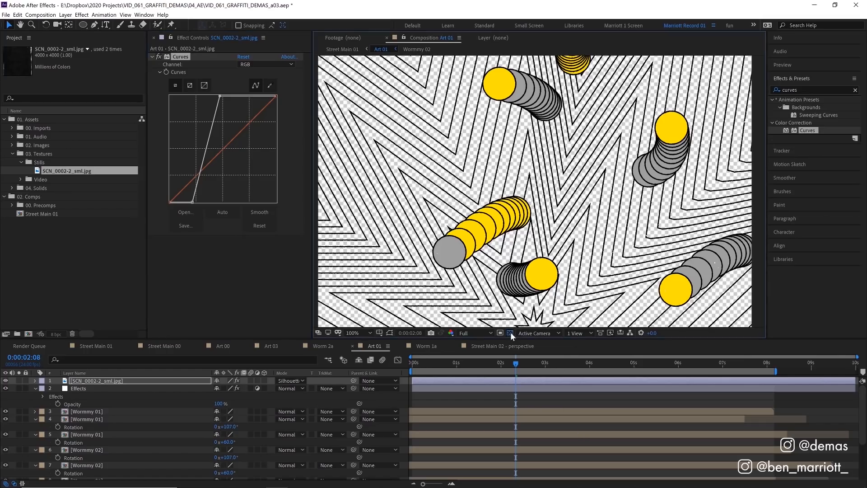
{"action": "key", "text": "ctrl+k"}
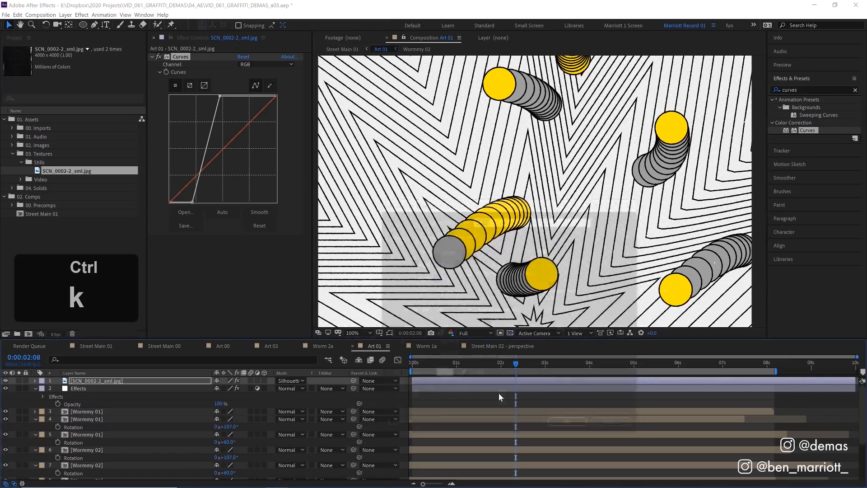
{"action": "key", "text": "ctrl+k"}
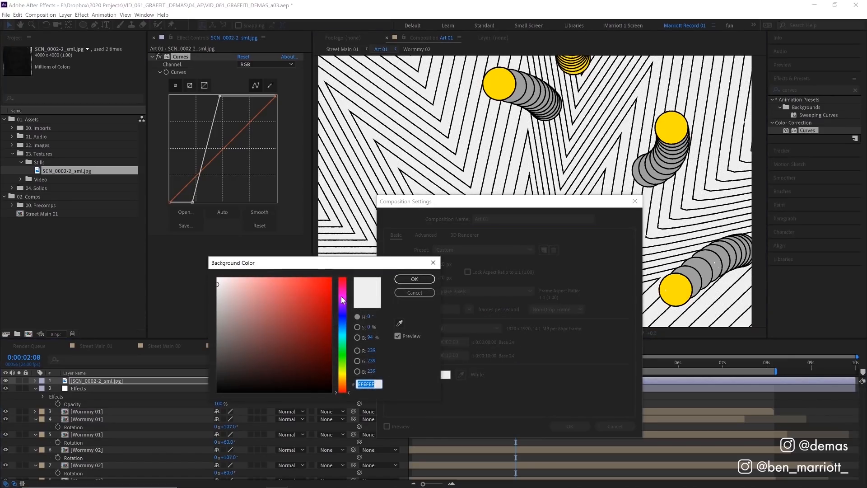
{"action": "left_click", "coordinate": [414, 279]}
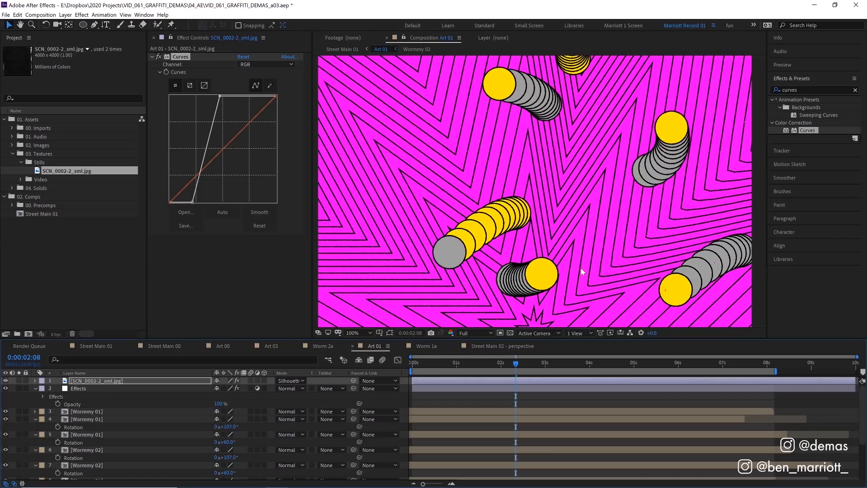
{"action": "left_click", "coordinate": [352, 333]}
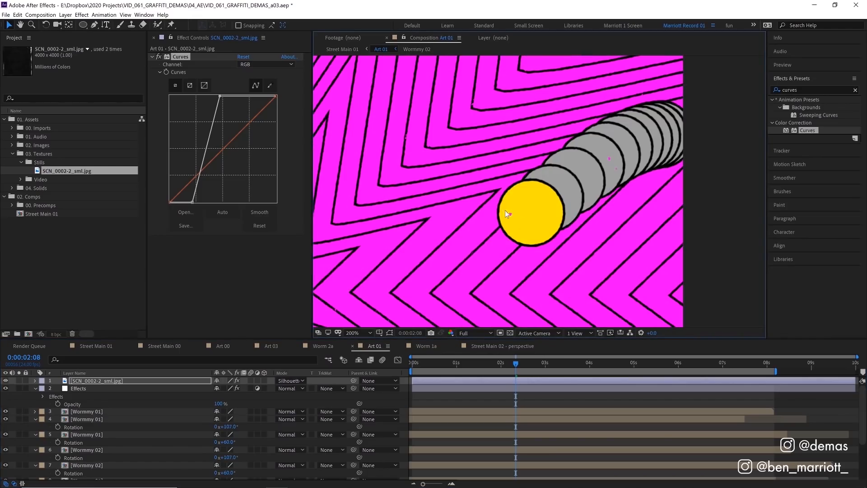
{"action": "mouse_move", "coordinate": [453, 386]}
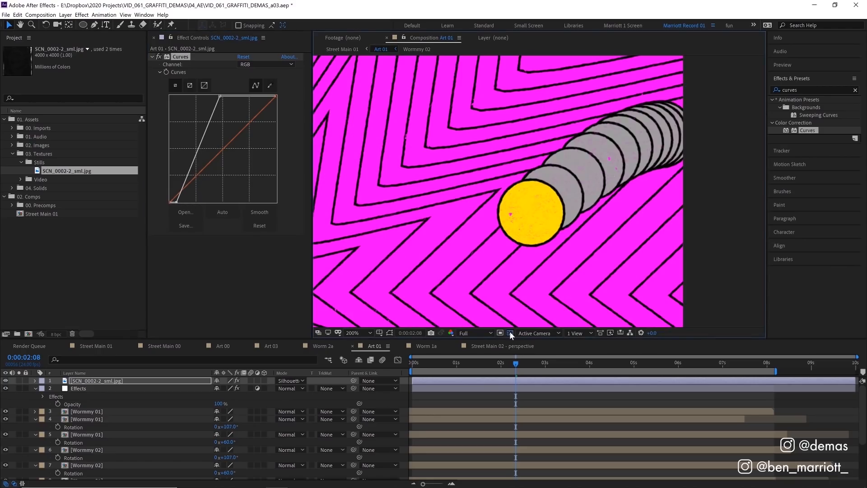
{"action": "left_click", "coordinate": [342, 49]}
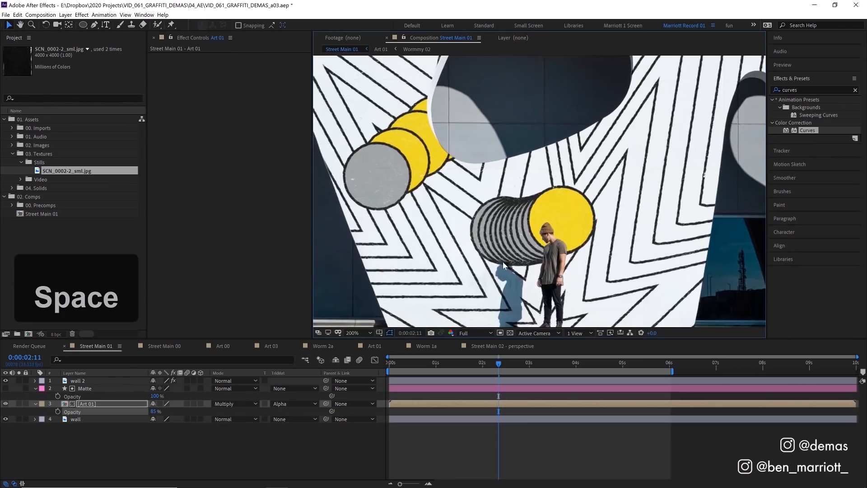
Zoom to 400% on the worn texture, then switch to the Street Main 00 composition.
{"action": "left_click", "coordinate": [360, 332]}
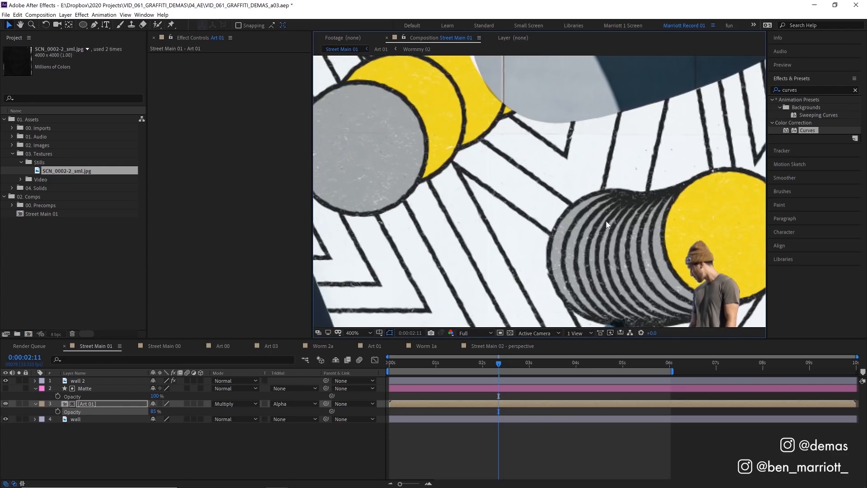
{"action": "left_click", "coordinate": [163, 346]}
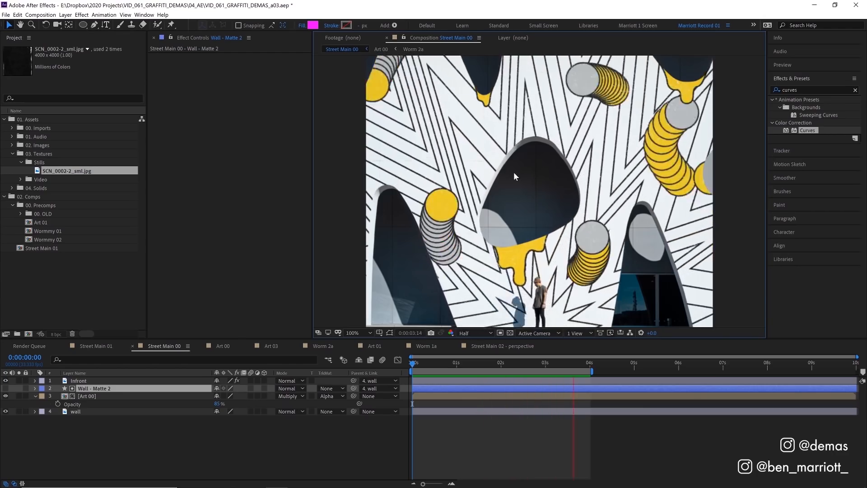
{"action": "left_click", "coordinate": [223, 346]}
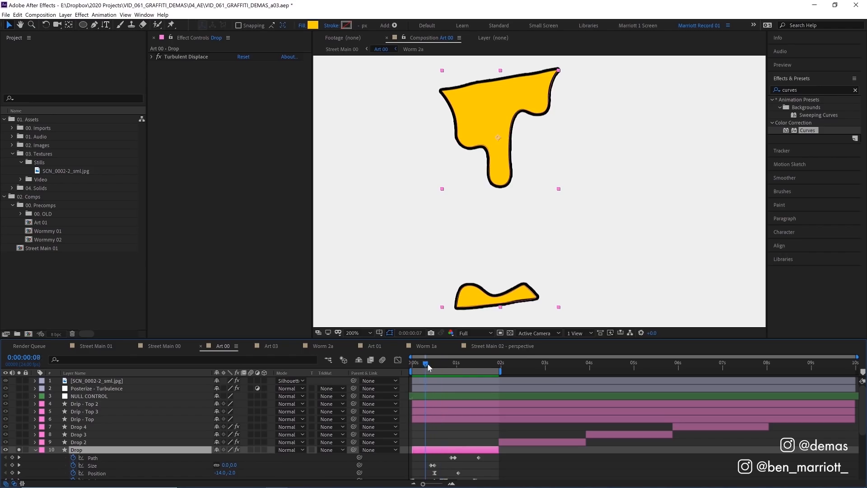
{"action": "left_click", "coordinate": [163, 346]}
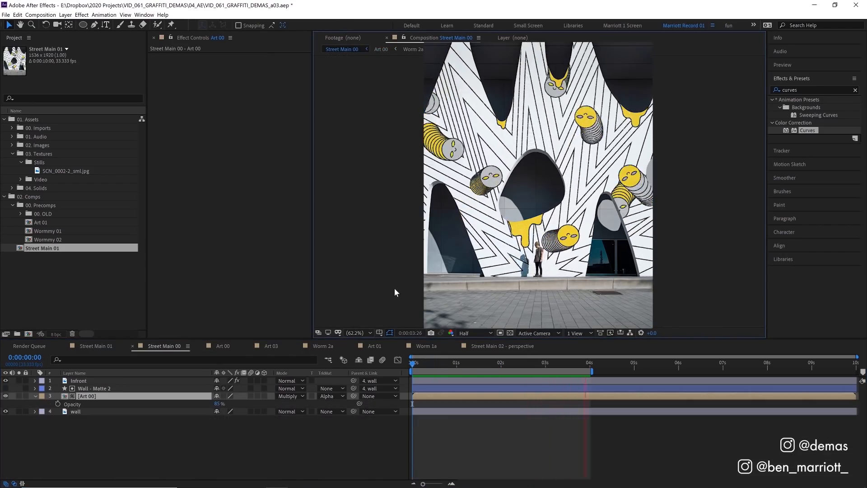